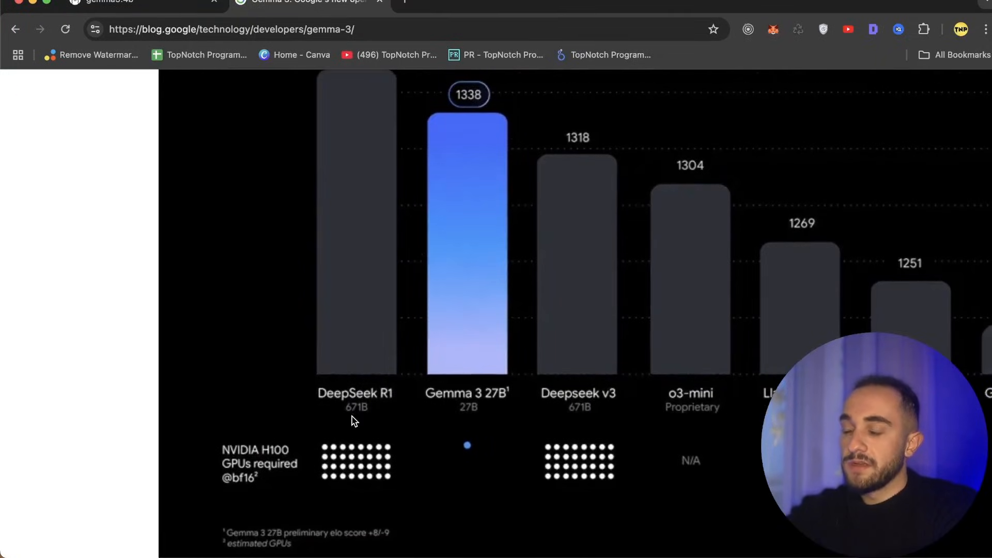
- Scroll the gemma3 library page to review the model sizes and the run command
{"action": "scroll", "scroll_direction": "up", "scroll_amount": 3}
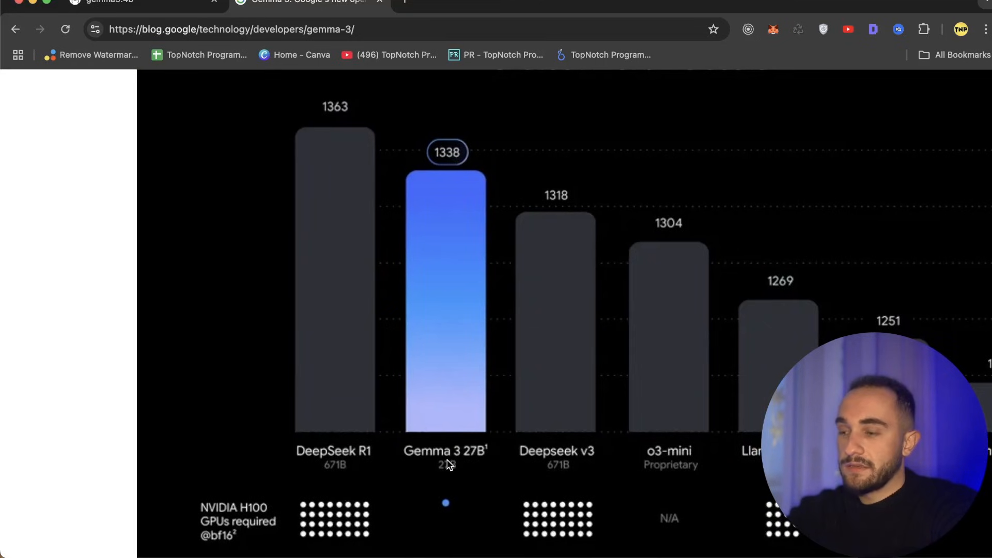
{"action": "scroll", "scroll_direction": "up", "scroll_amount": 3}
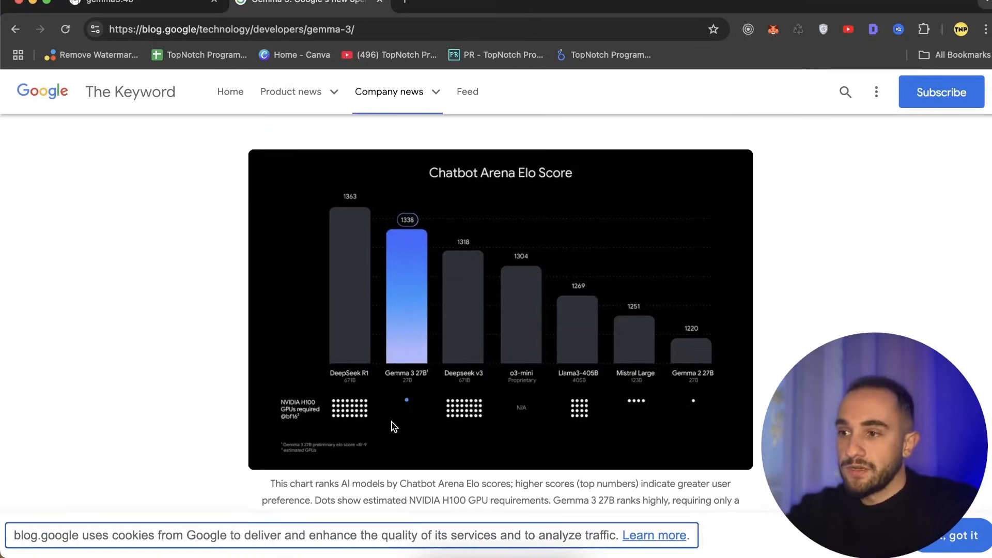
{"action": "scroll", "scroll_direction": "up", "scroll_amount": 3}
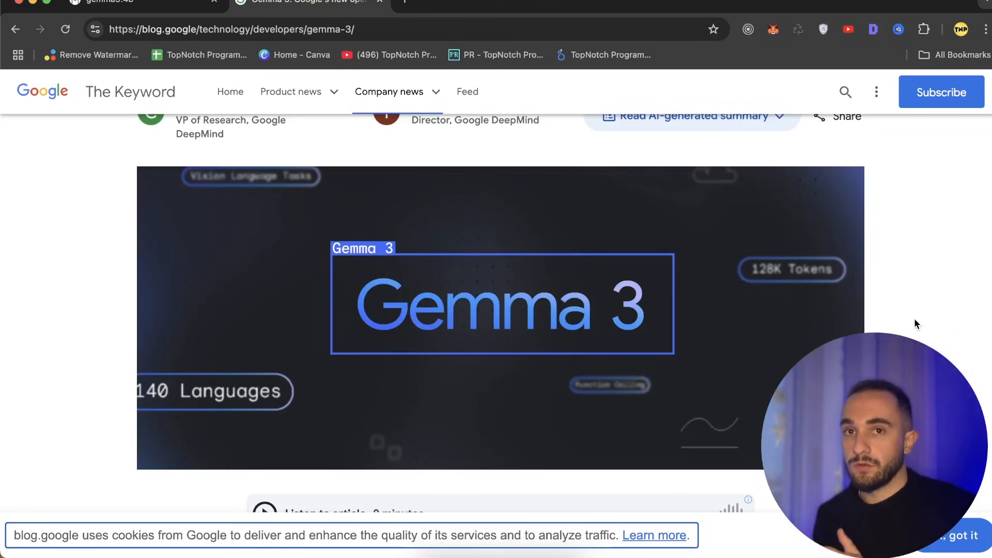
{"action": "mouse_move", "coordinate": [815, 267]}
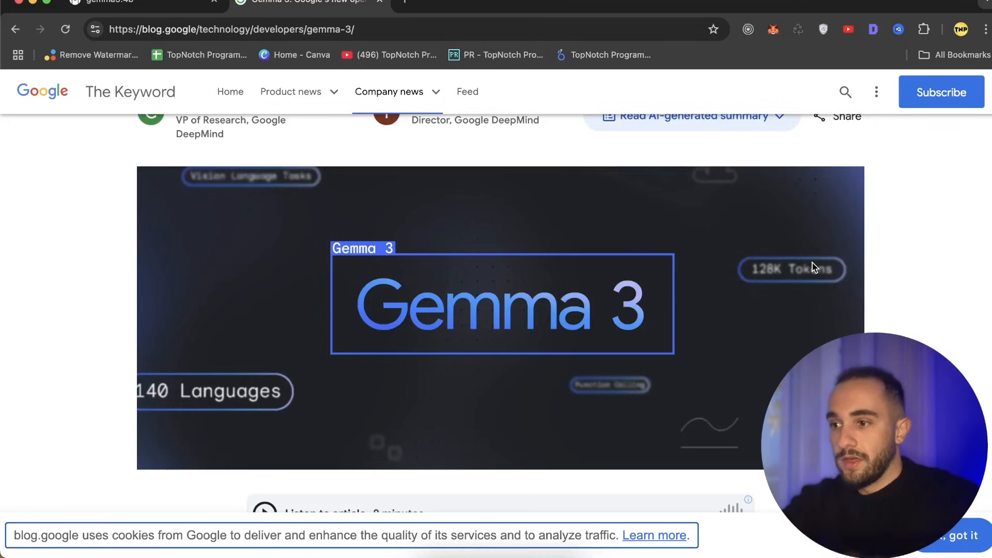
{"action": "scroll", "scroll_direction": "down", "scroll_amount": 3}
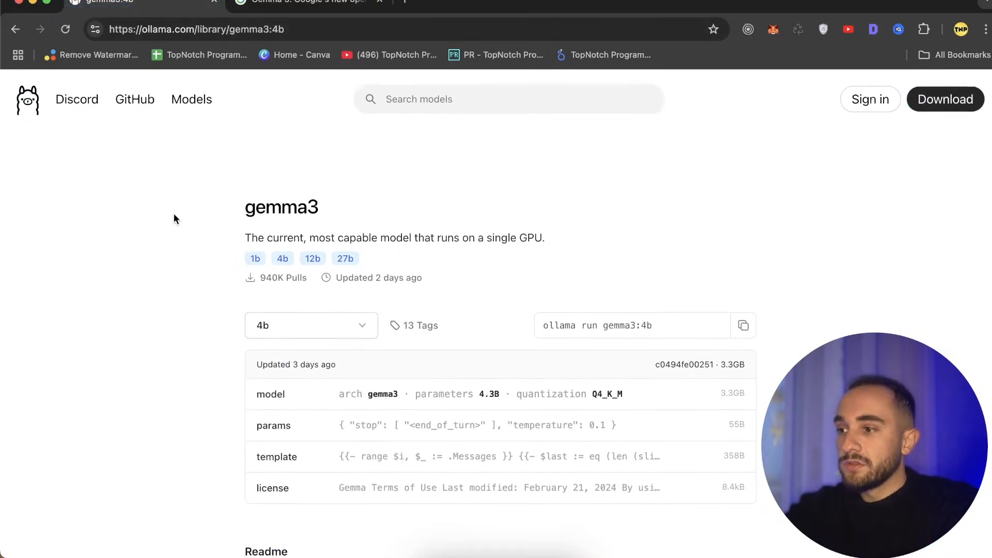
{"action": "scroll", "scroll_direction": "down", "scroll_amount": 3}
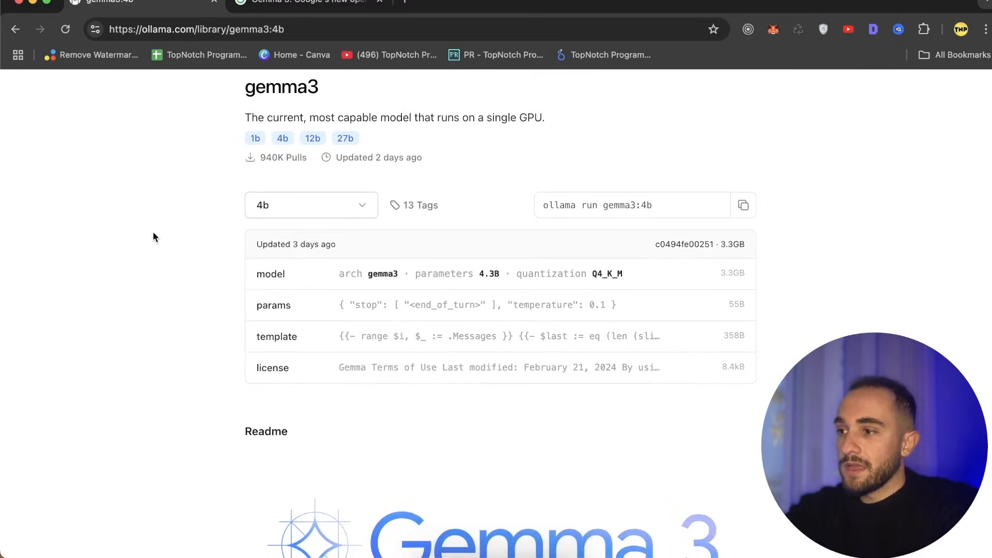
{"action": "scroll", "scroll_direction": "down", "scroll_amount": 3}
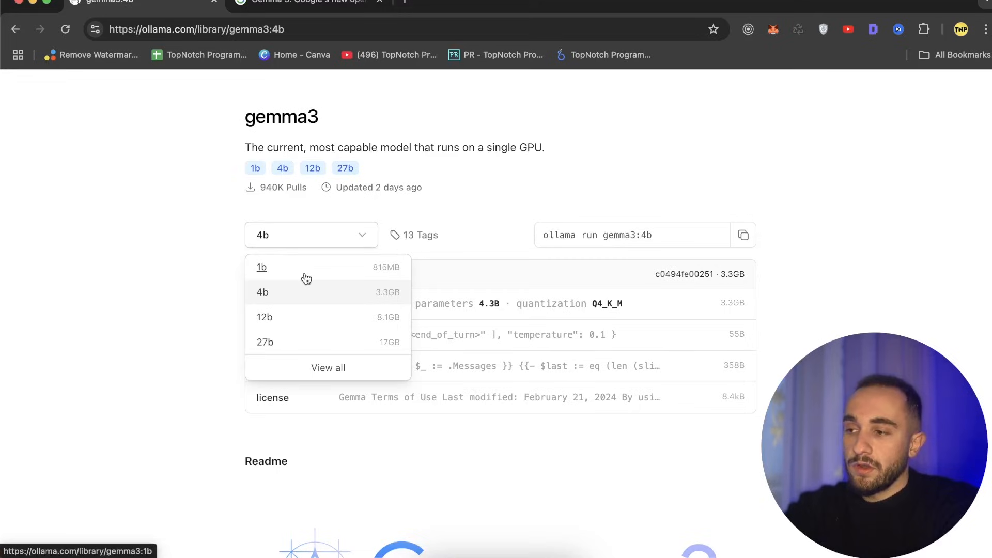
{"action": "mouse_move", "coordinate": [267, 275]}
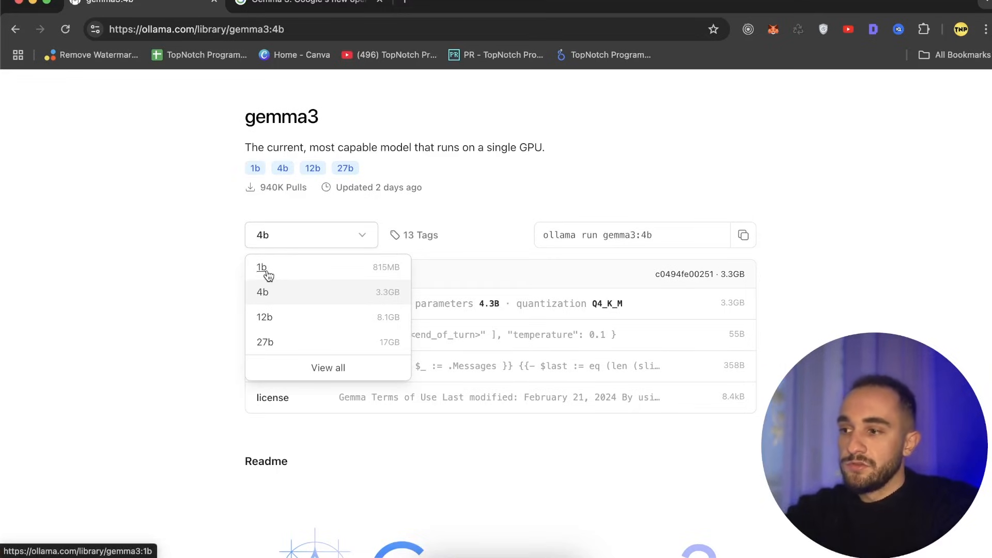
{"action": "mouse_move", "coordinate": [300, 317]}
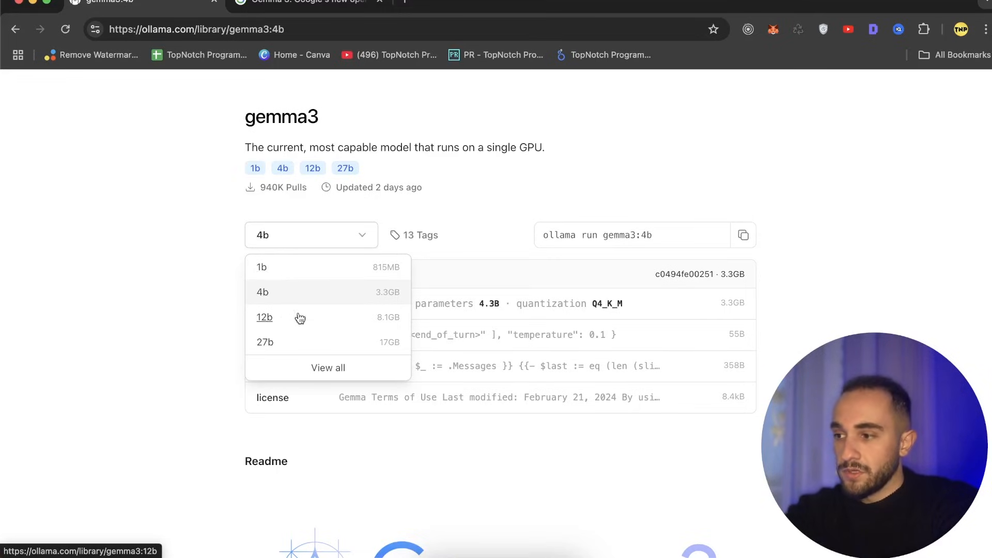
{"action": "mouse_move", "coordinate": [273, 326]}
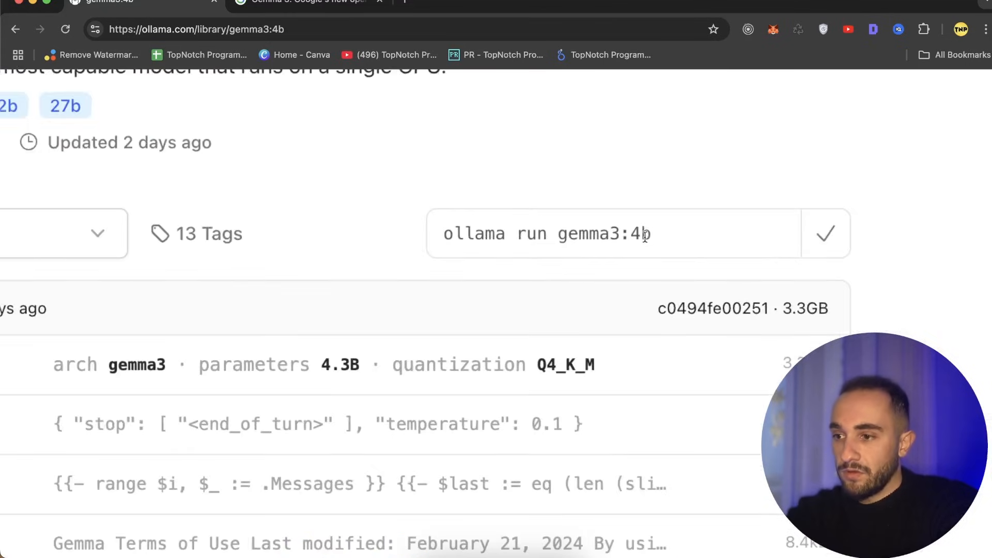
{"action": "scroll", "scroll_direction": "up", "scroll_amount": 3}
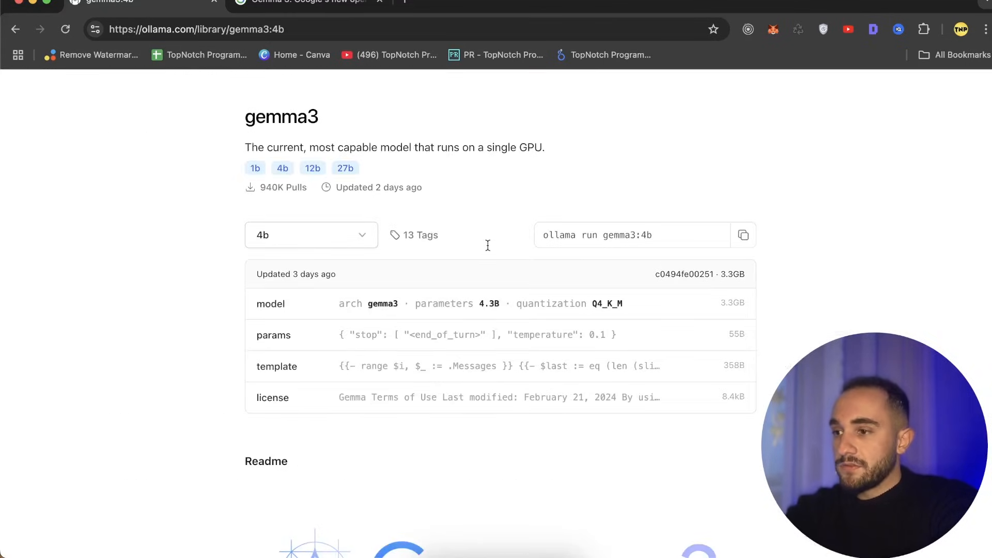
{"action": "scroll", "scroll_direction": "up", "scroll_amount": 3}
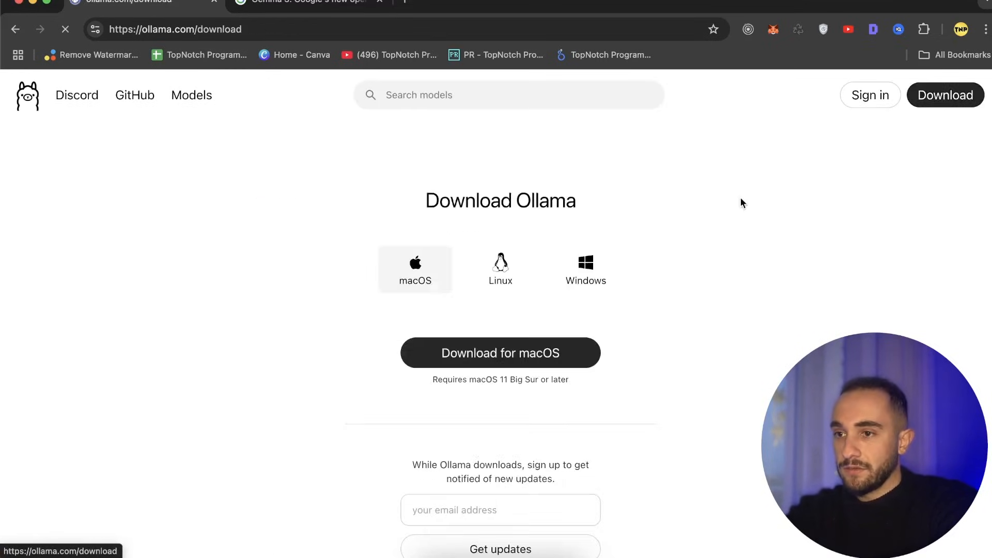
- Download the Ollama installer for macOS from the Download page
{"action": "left_click", "coordinate": [501, 353]}
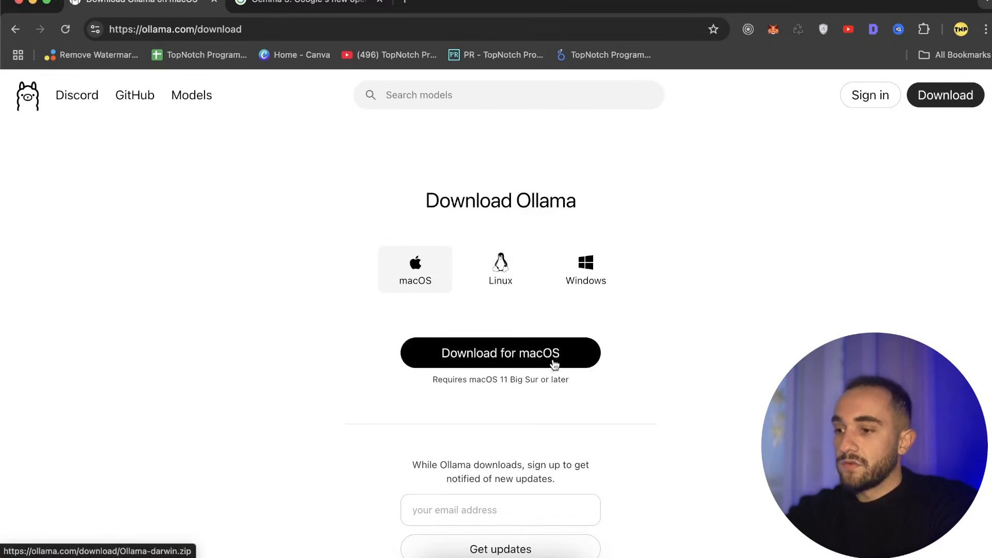
{"action": "mouse_move", "coordinate": [498, 444]}
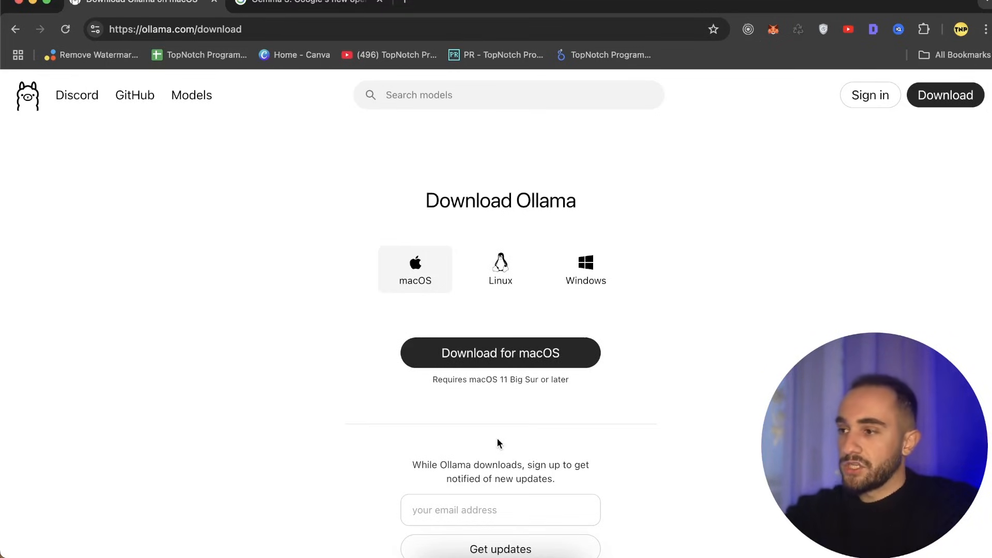
{"action": "mouse_move", "coordinate": [346, 468]}
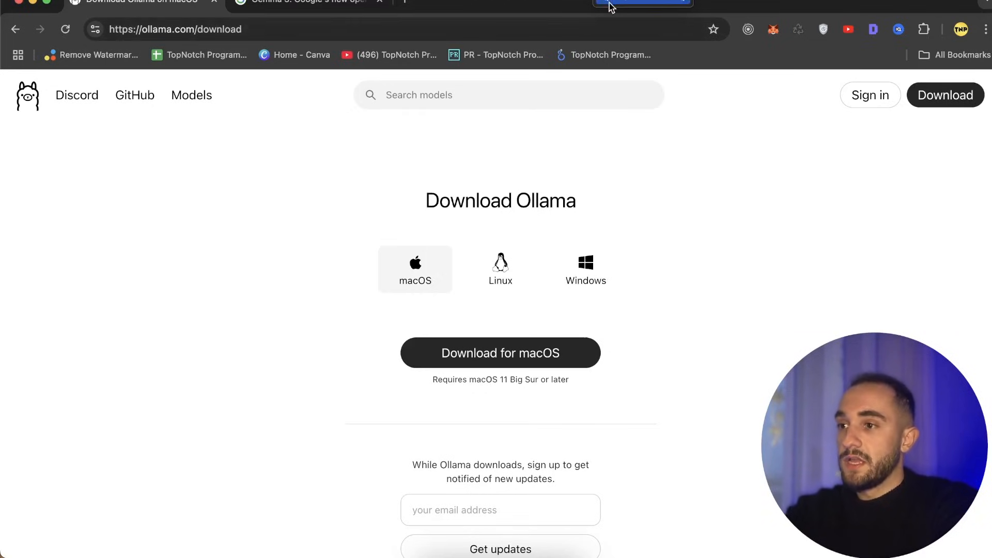
{"action": "mouse_move", "coordinate": [626, 205]}
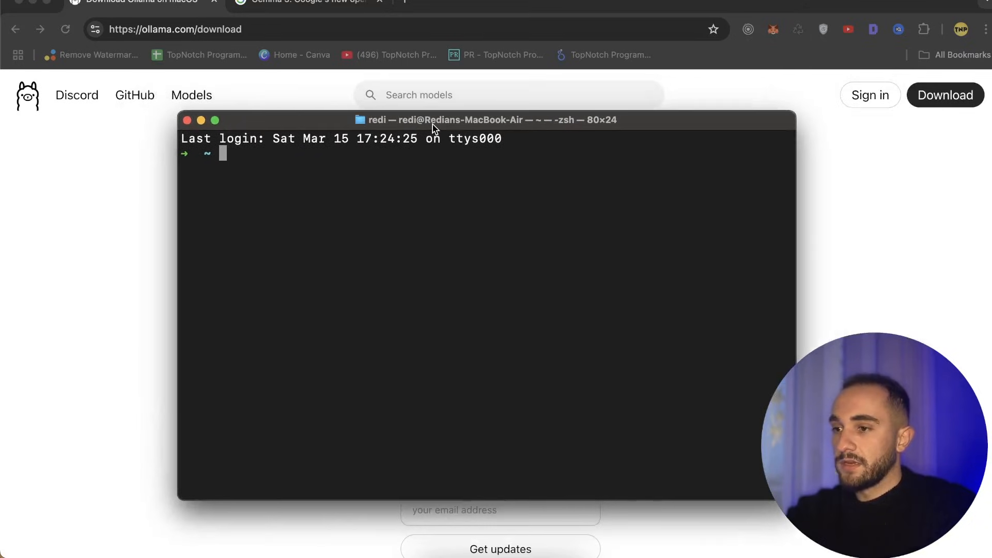
- Run 'ollama list' in Terminal to show the locally installed models
{"action": "type", "text": "o"}
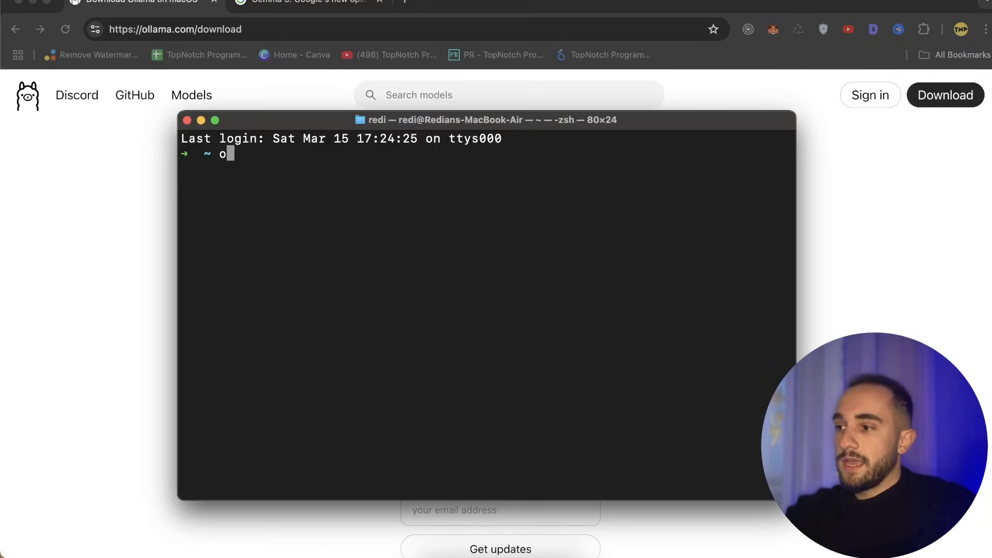
{"action": "type", "text": "llama lis"}
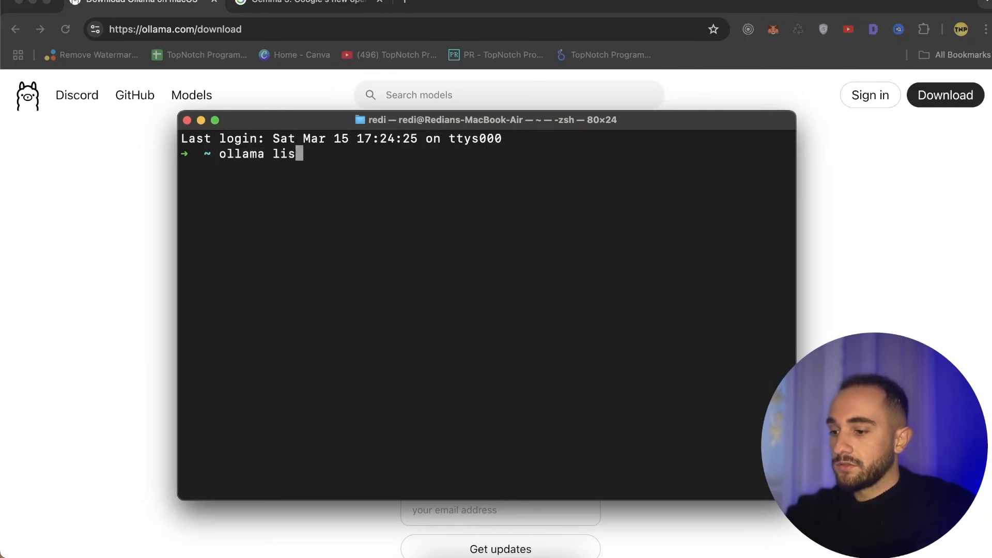
{"action": "key", "text": "Return"}
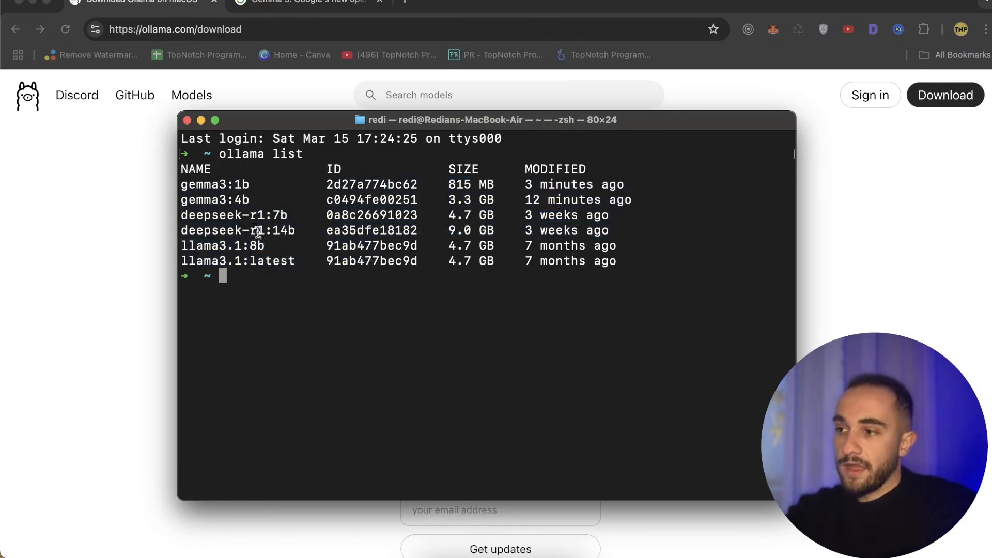
{"action": "mouse_move", "coordinate": [275, 253]}
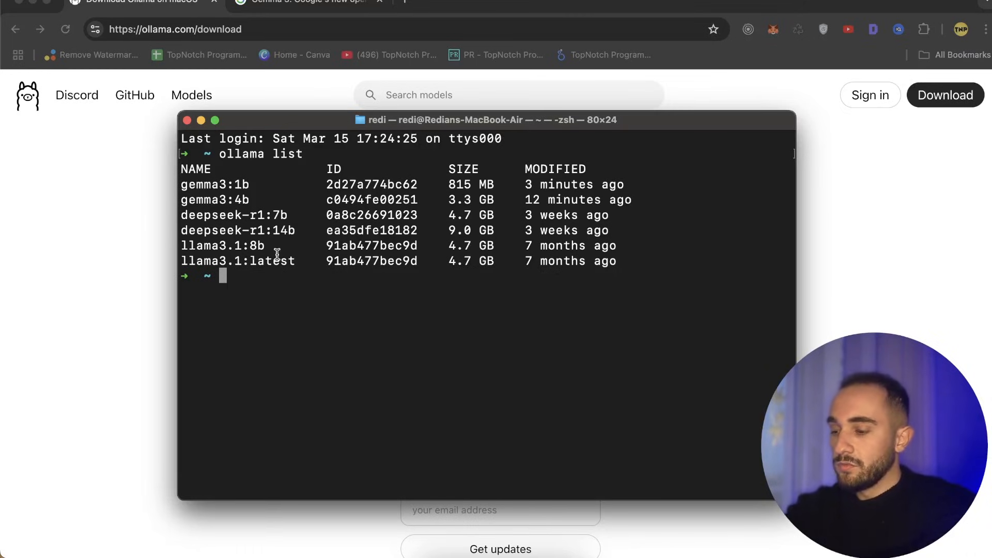
- Run 'ollama run gemma3:1b' in Terminal, changing the pasted 4b size to 1b
{"action": "type", "text": "ollama run gemma3:4b"}
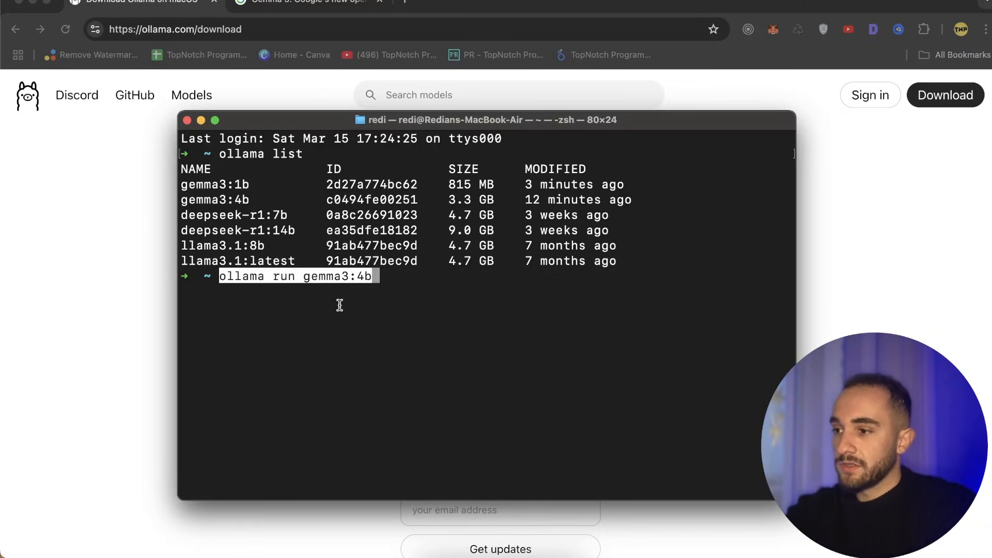
{"action": "key", "text": "Backspace"}
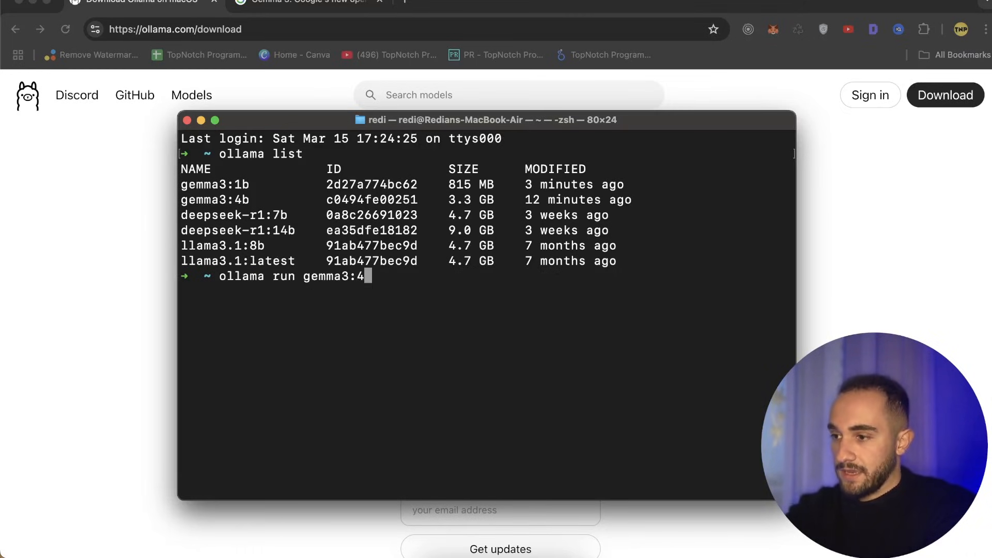
{"action": "key", "text": "Backspace"}
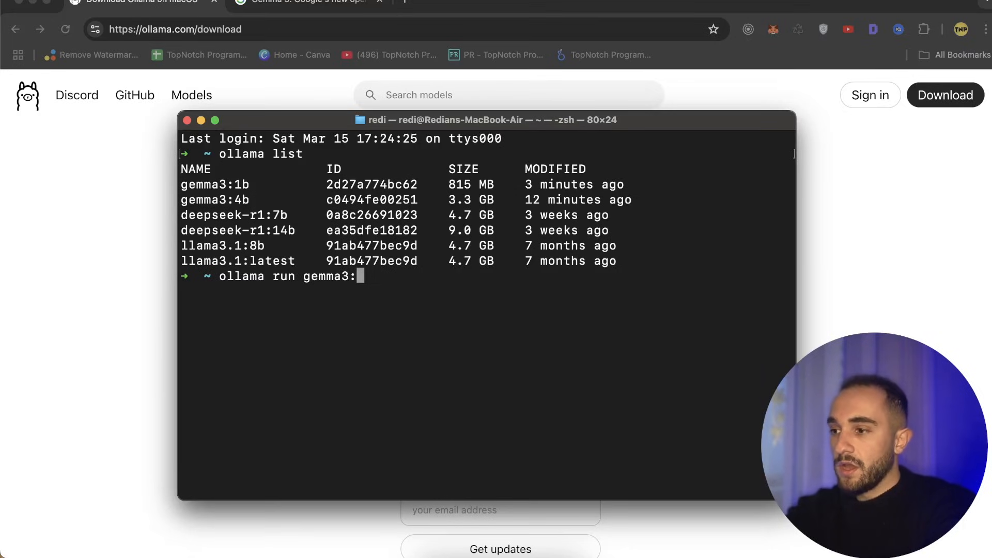
{"action": "type", "text": "1b"}
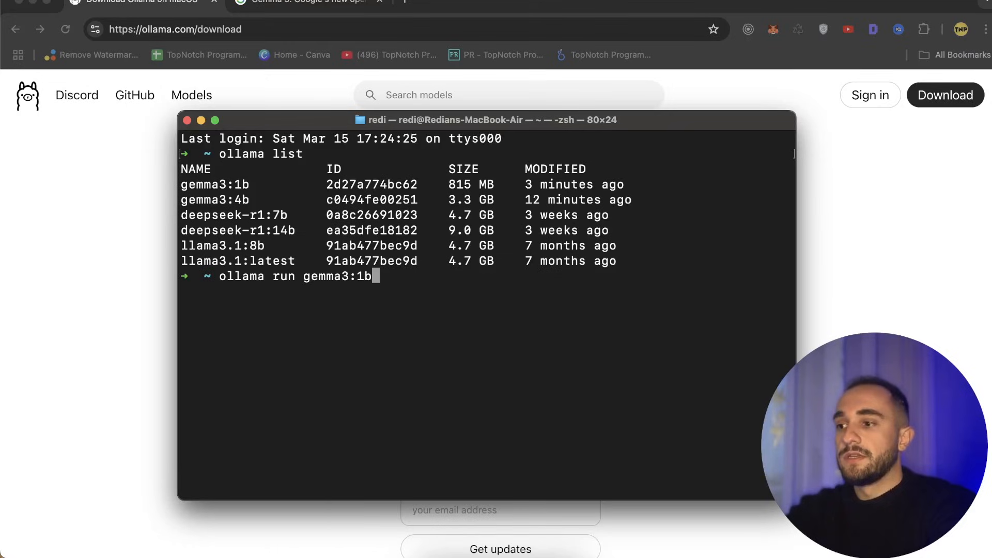
{"action": "key", "text": "Return"}
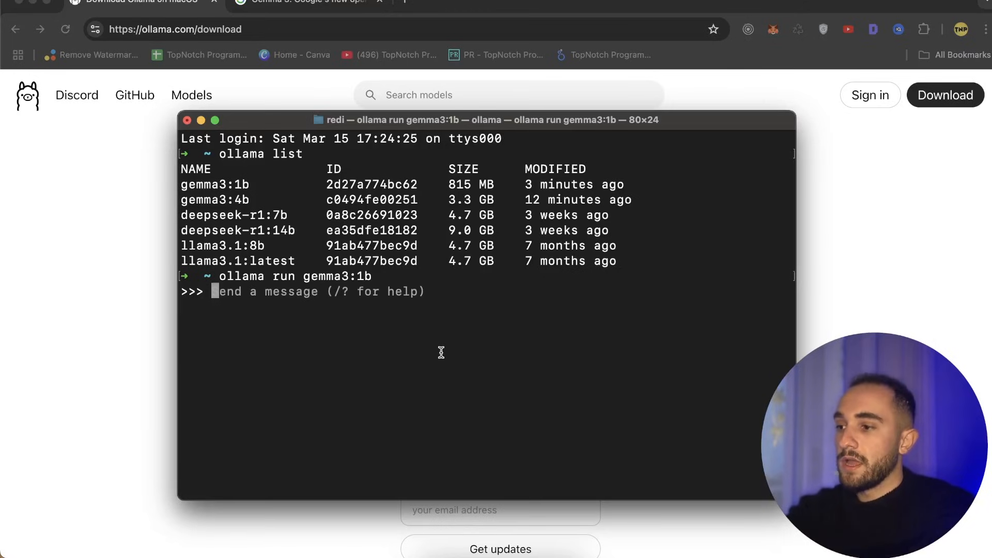
- Send 'hello' to the gemma3:1b model and return to the Ollama download page
{"action": "type", "text": "h"}
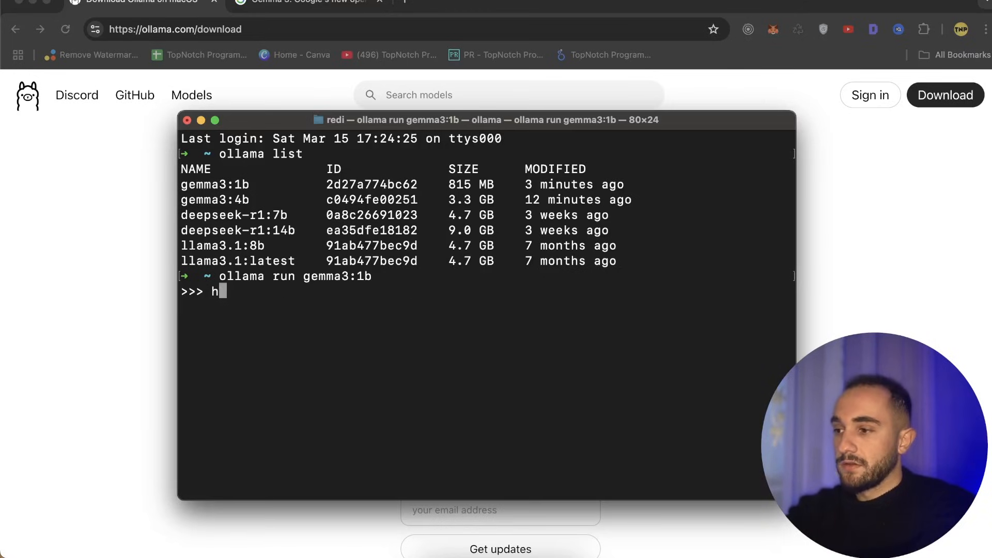
{"action": "type", "text": "ello"}
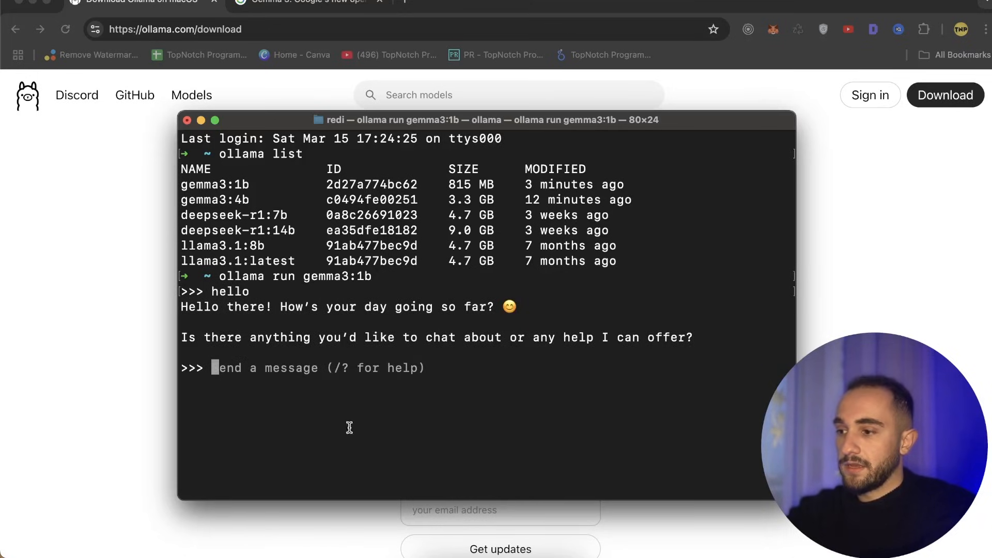
{"action": "left_click", "coordinate": [186, 120]}
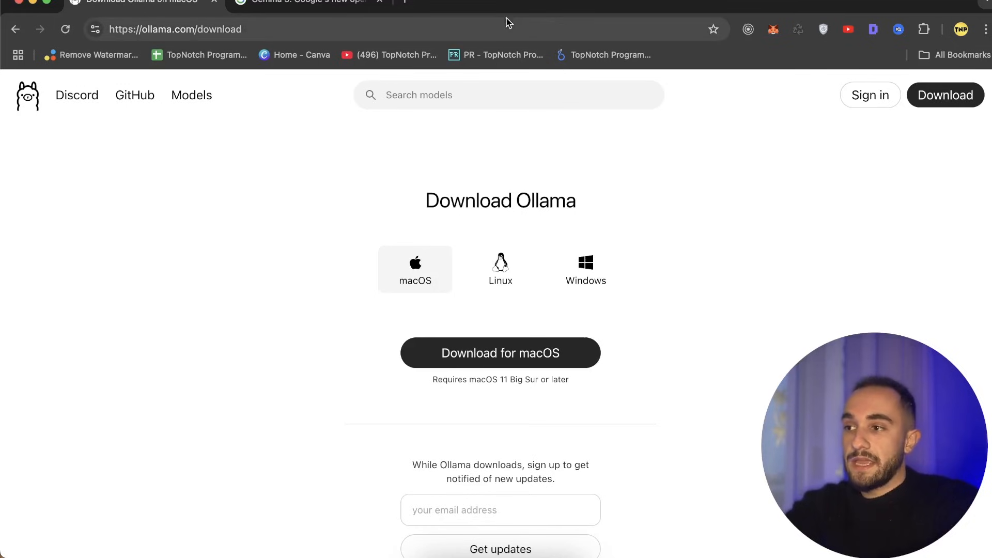
- Search Google for n8n in a new tab and browse the n8n.io homepage
{"action": "left_click", "coordinate": [418, 2]}
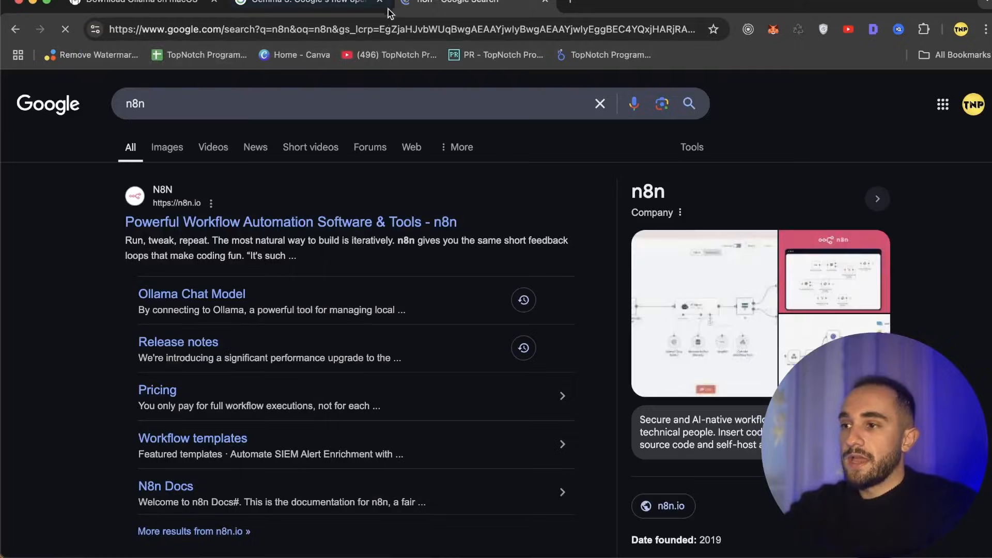
{"action": "left_click", "coordinate": [290, 221]}
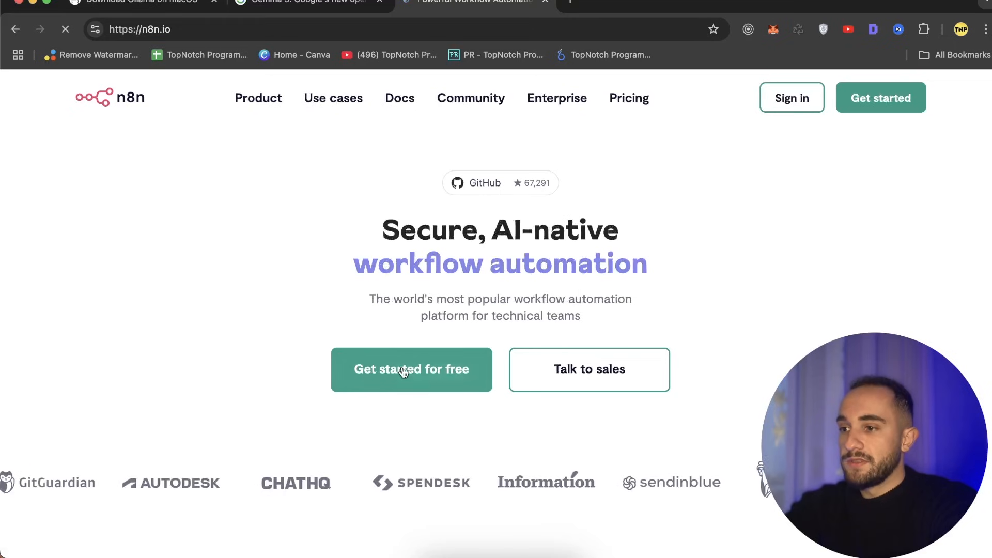
{"action": "scroll", "scroll_direction": "down", "scroll_amount": 3}
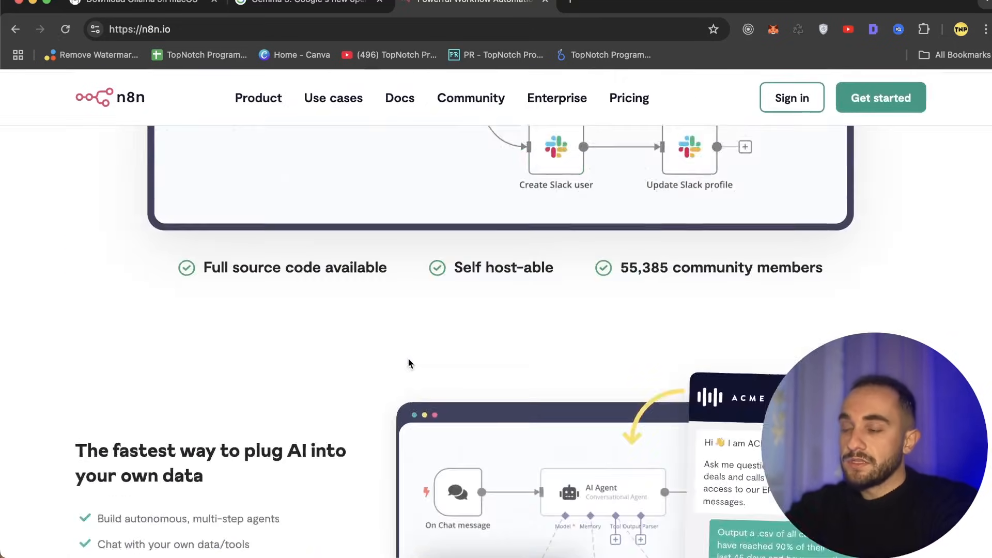
{"action": "scroll", "scroll_direction": "up", "scroll_amount": 3}
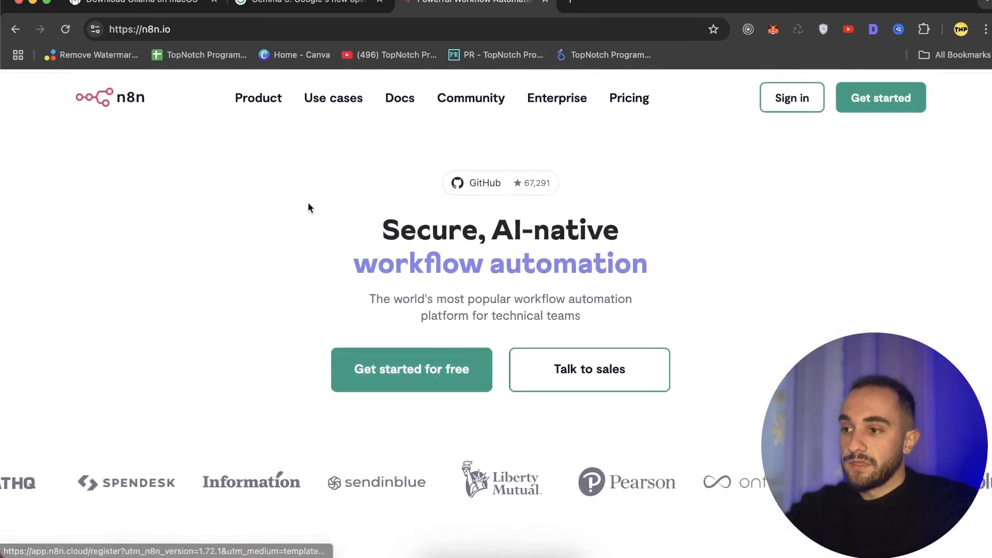
{"action": "left_click", "coordinate": [595, 2]}
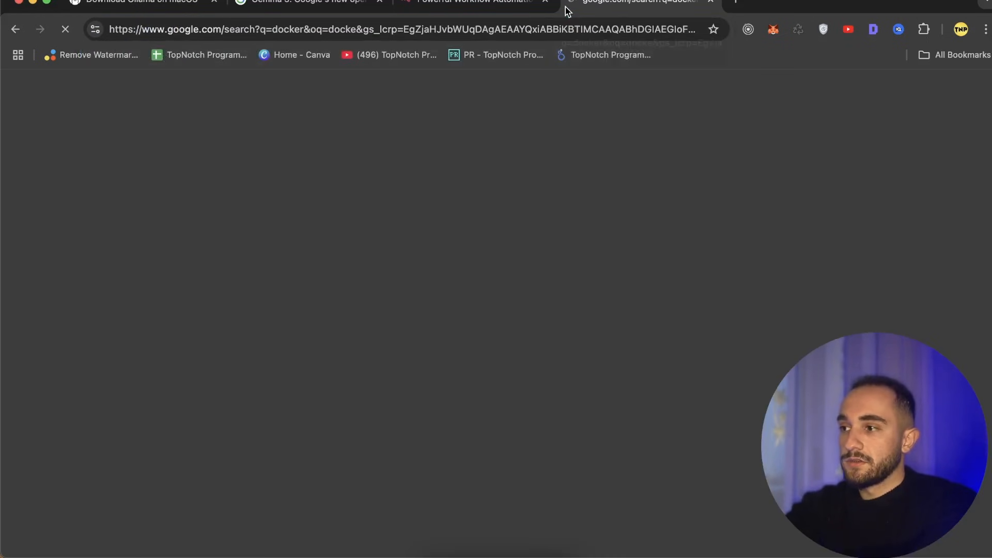
- Open the Docker Desktop product page from the docker search results and scroll it
{"action": "left_click", "coordinate": [182, 294]}
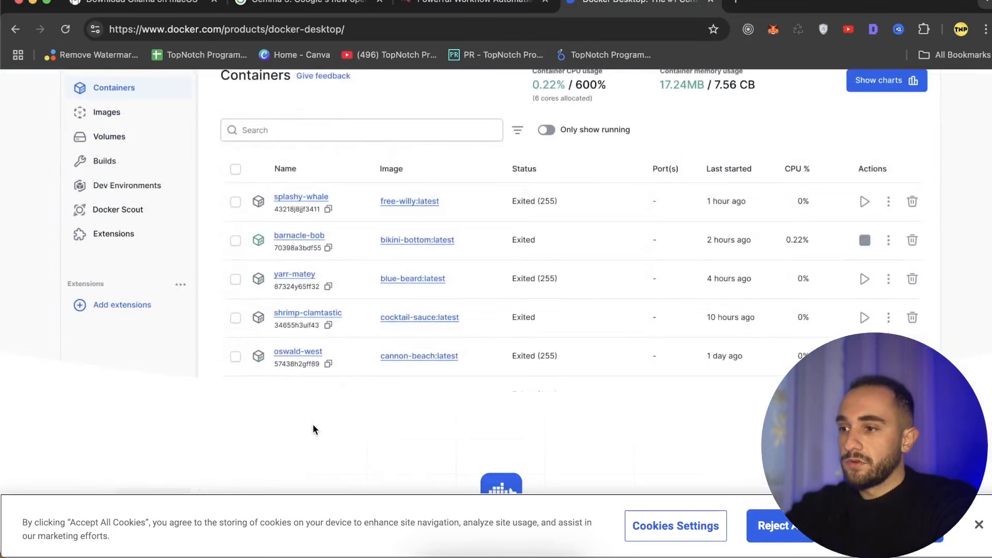
{"action": "scroll", "scroll_direction": "up", "scroll_amount": 3}
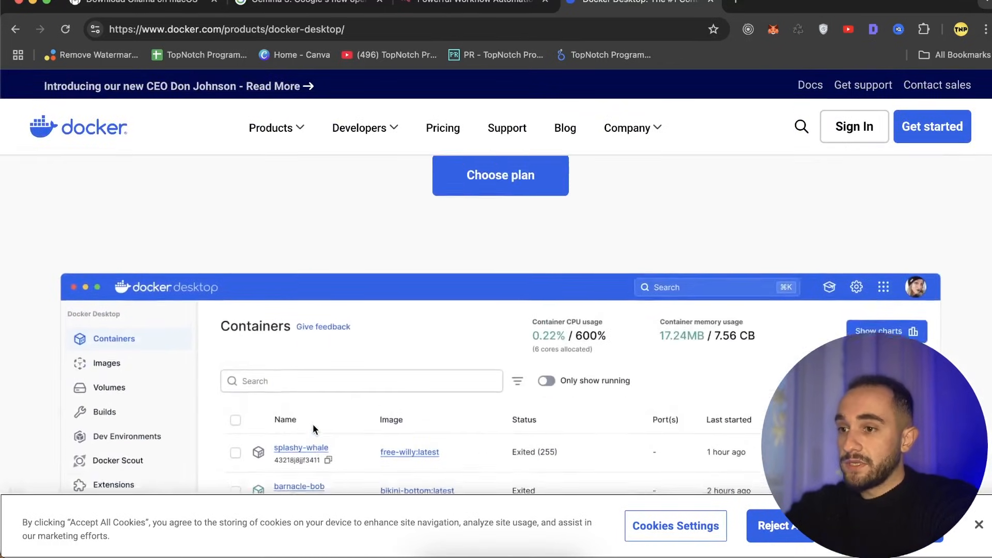
{"action": "scroll", "scroll_direction": "up", "scroll_amount": 3}
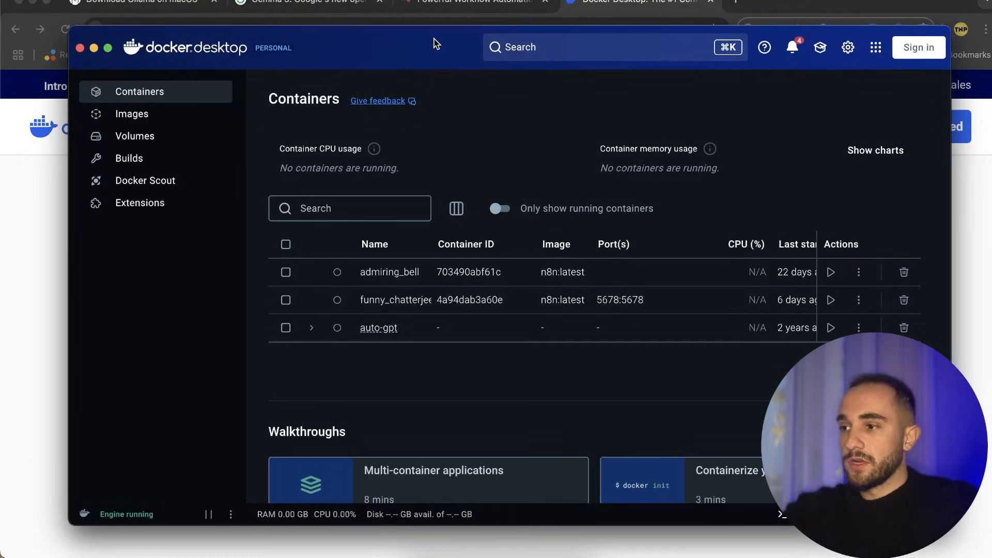
{"action": "mouse_move", "coordinate": [433, 423]}
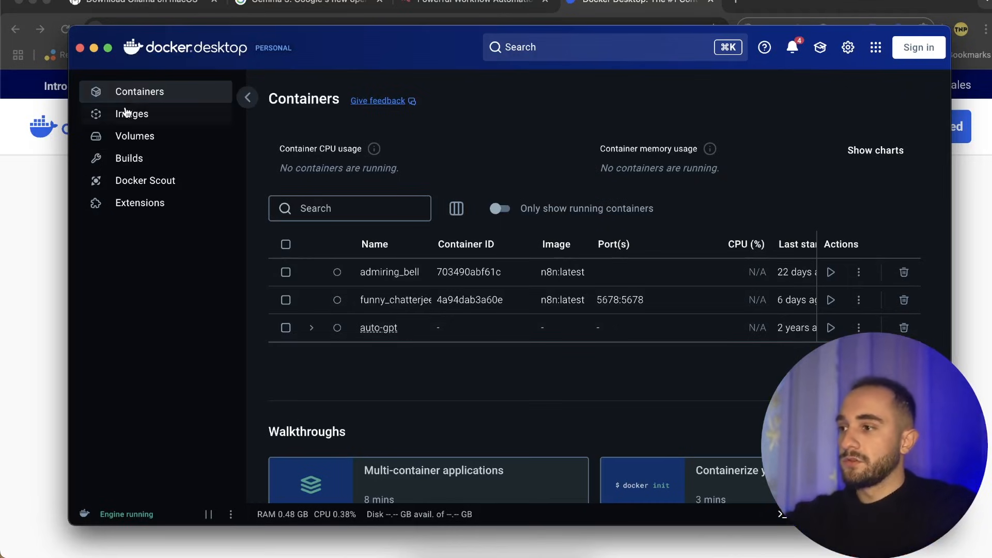
- View local Images in Docker Desktop and search for 'n8n' images
{"action": "left_click", "coordinate": [131, 113]}
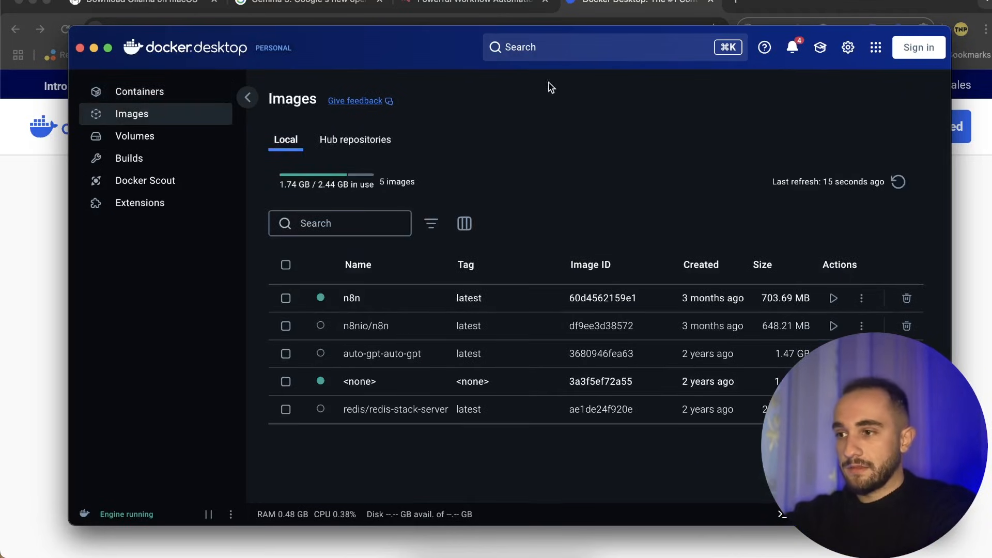
{"action": "left_click", "coordinate": [570, 46]}
{"action": "type", "text": "n8n"}
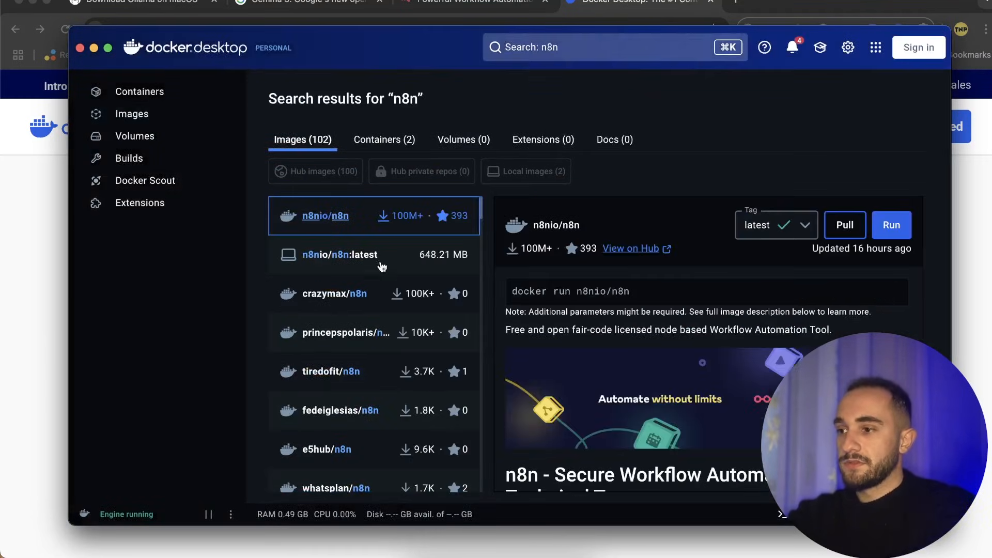
{"action": "mouse_move", "coordinate": [318, 263]}
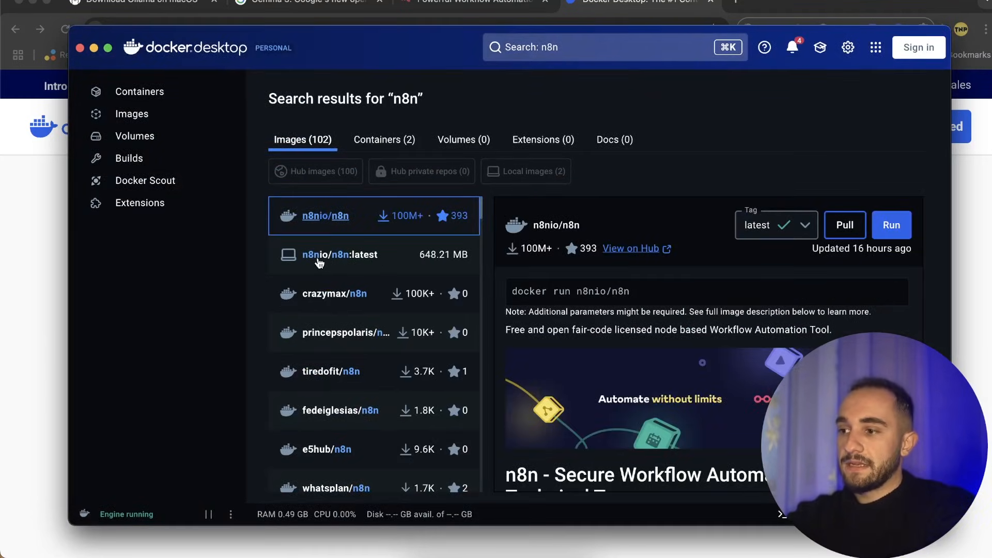
{"action": "mouse_move", "coordinate": [685, 238]}
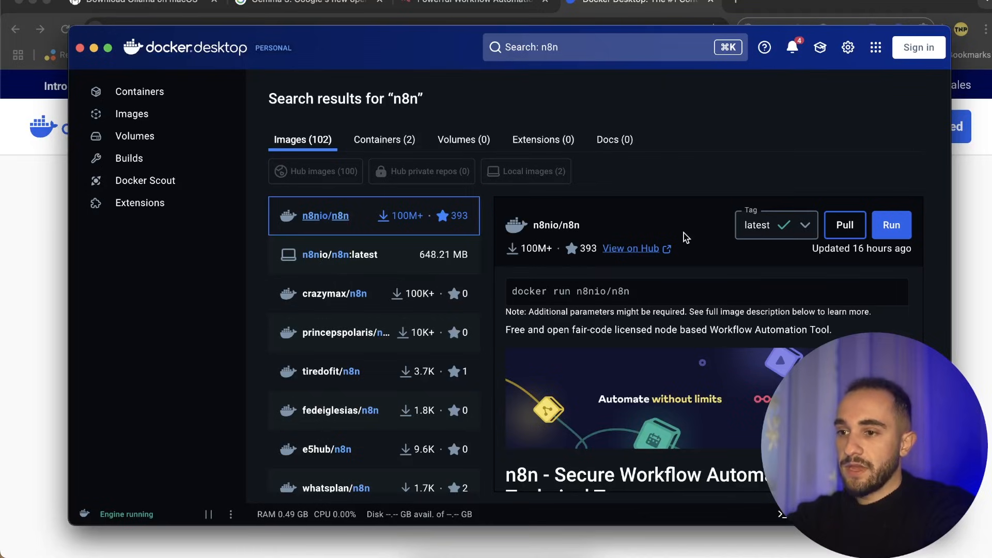
{"action": "mouse_move", "coordinate": [861, 248]}
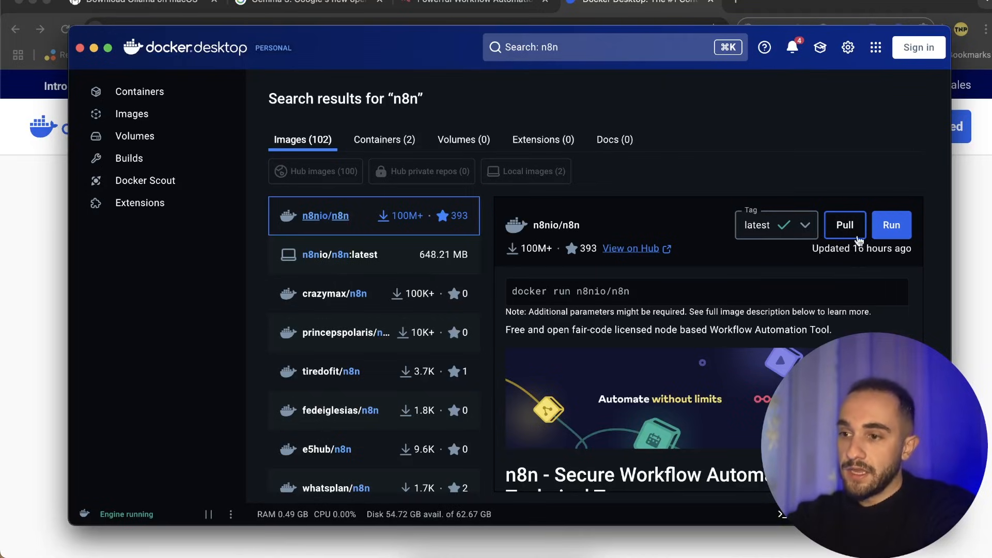
{"action": "mouse_move", "coordinate": [638, 216]}
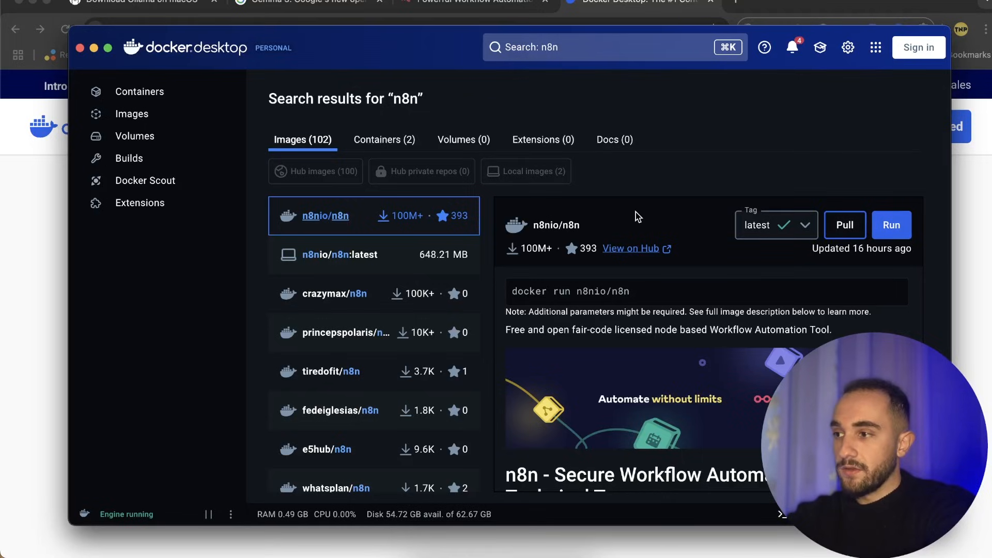
- Run a new container from the local n8n:latest image and confirm the Run dialog
{"action": "left_click", "coordinate": [131, 114]}
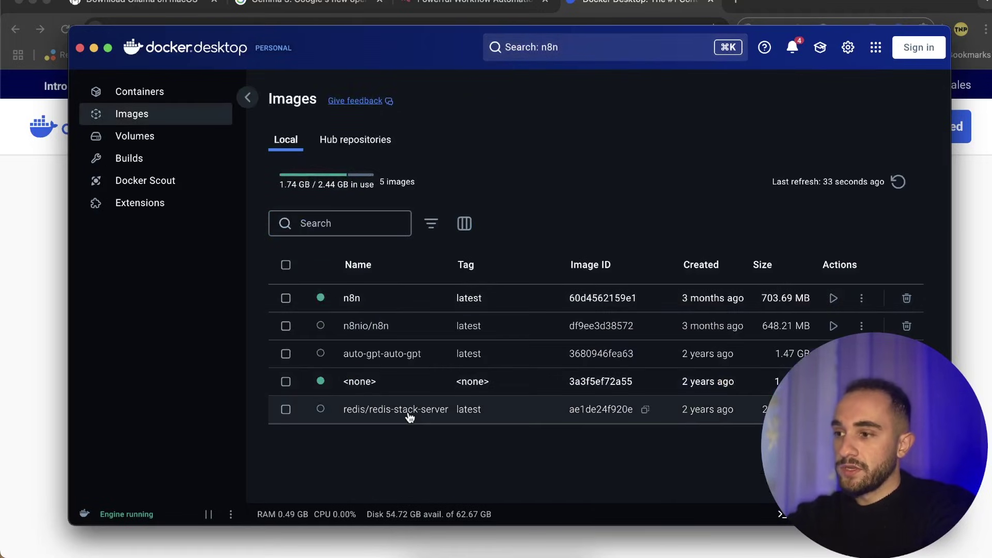
{"action": "mouse_move", "coordinate": [816, 307]}
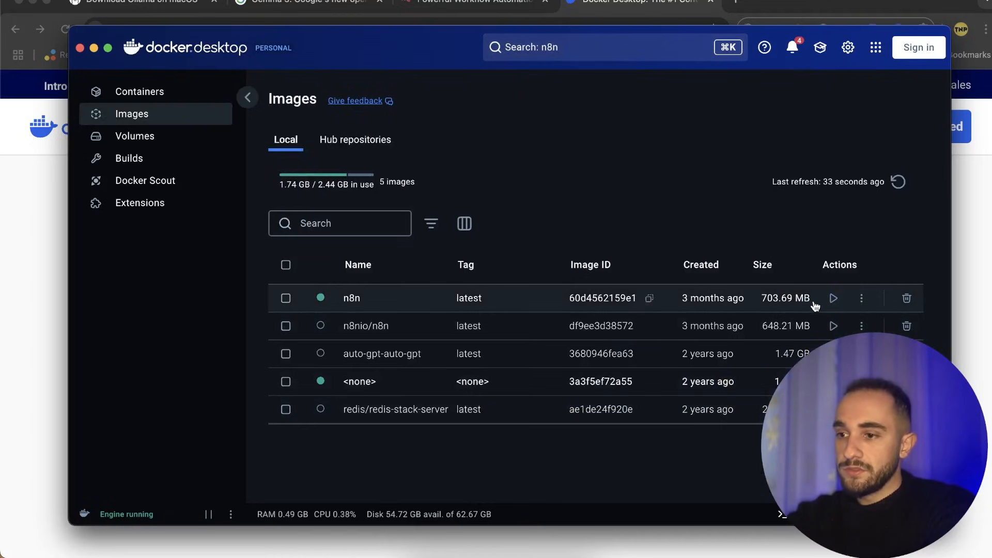
{"action": "left_click", "coordinate": [834, 298]}
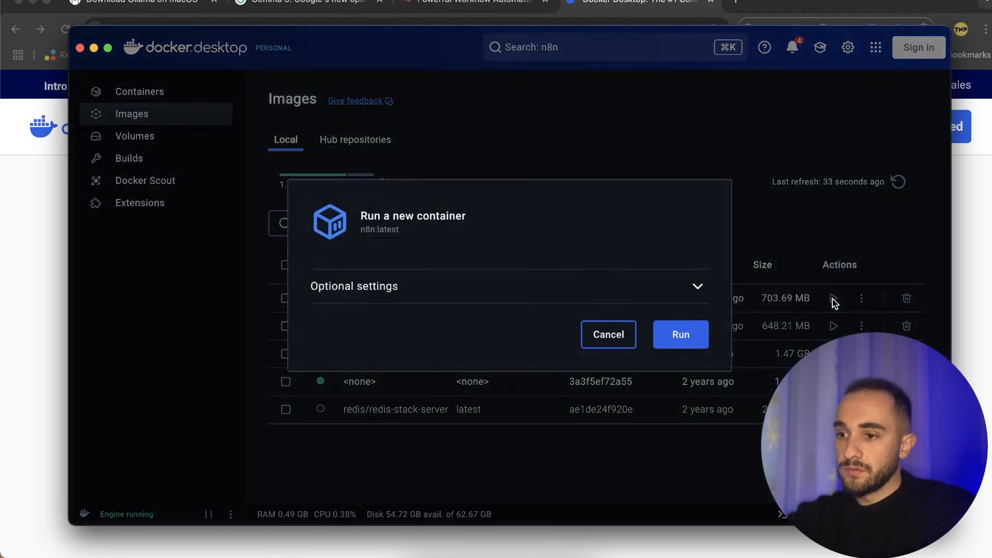
{"action": "left_click", "coordinate": [681, 334]}
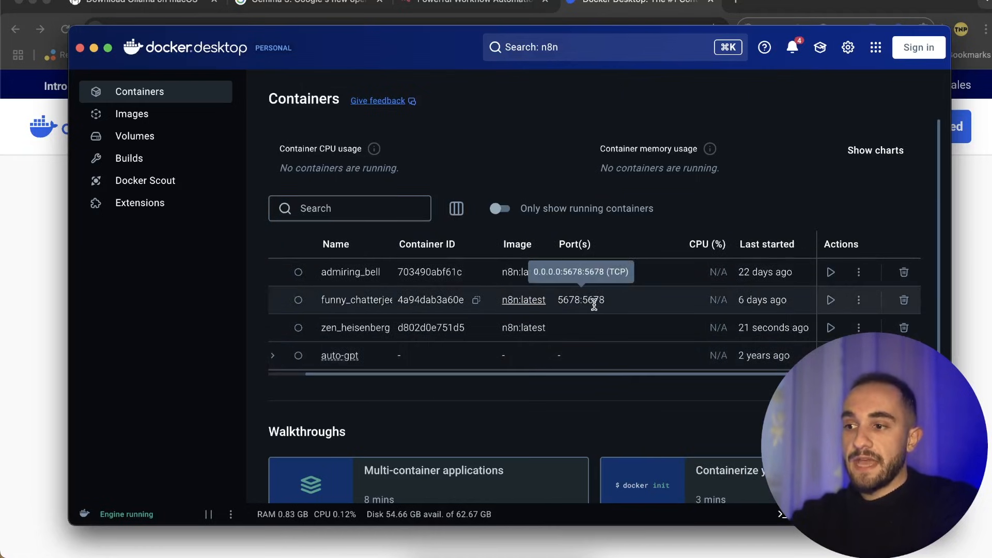
{"action": "mouse_move", "coordinate": [585, 391]}
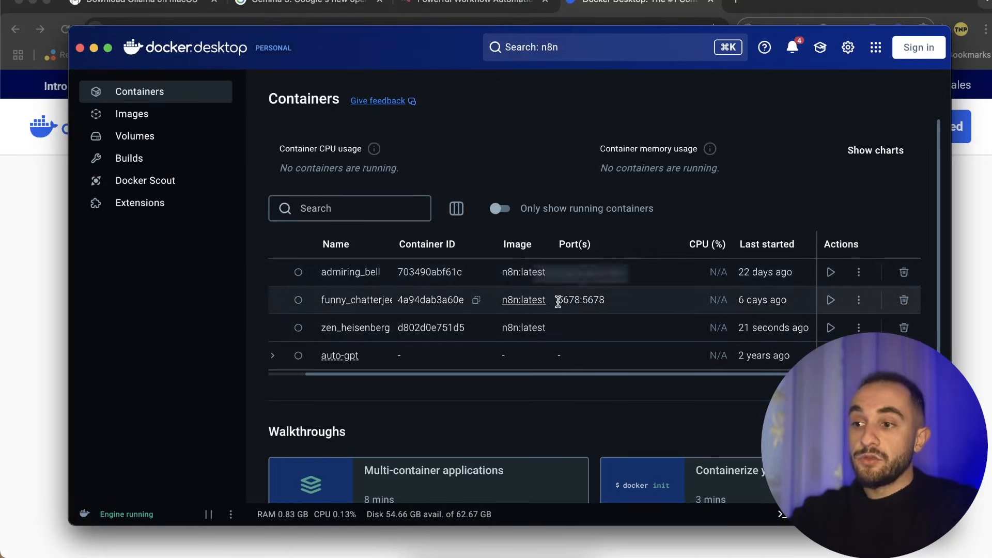
{"action": "mouse_move", "coordinate": [579, 300]}
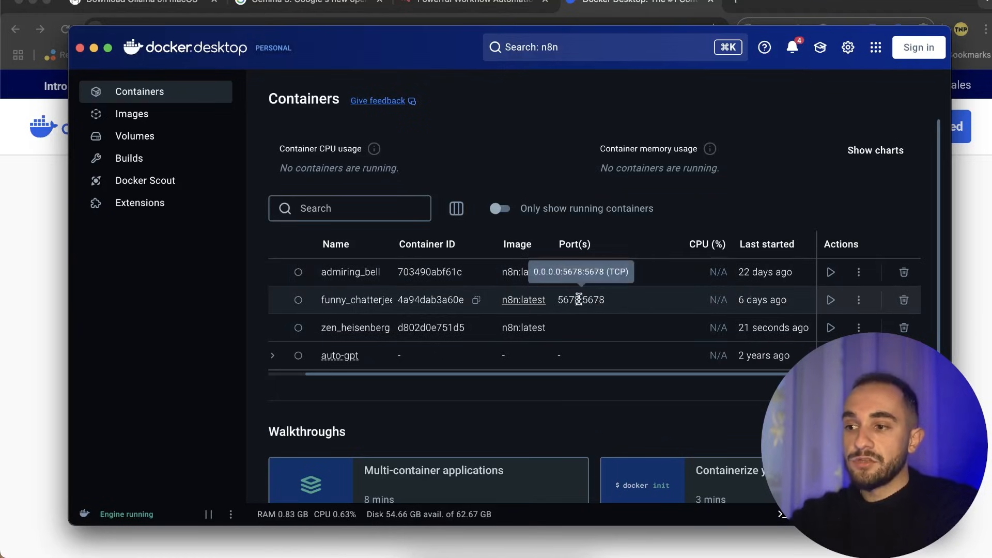
{"action": "mouse_move", "coordinate": [619, 303]}
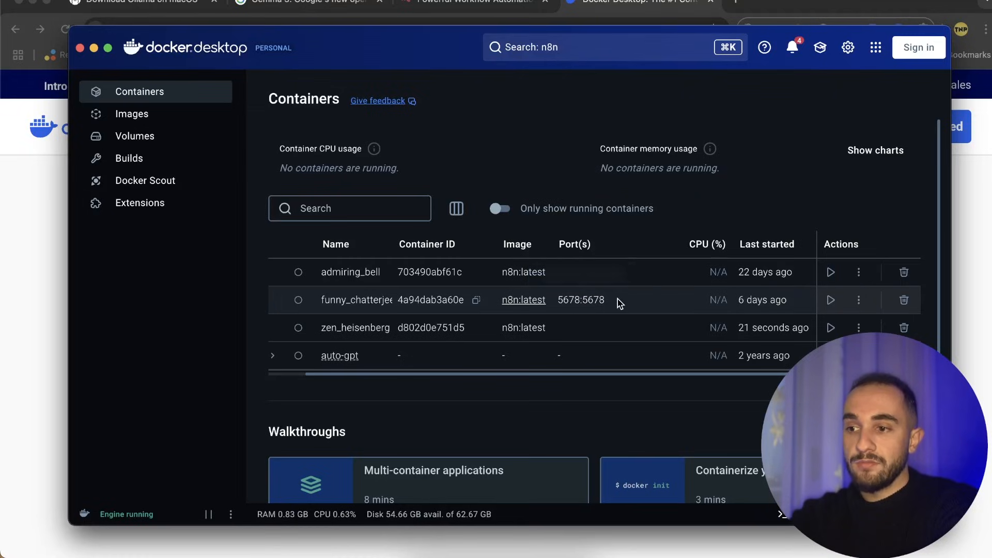
{"action": "mouse_move", "coordinate": [643, 304]}
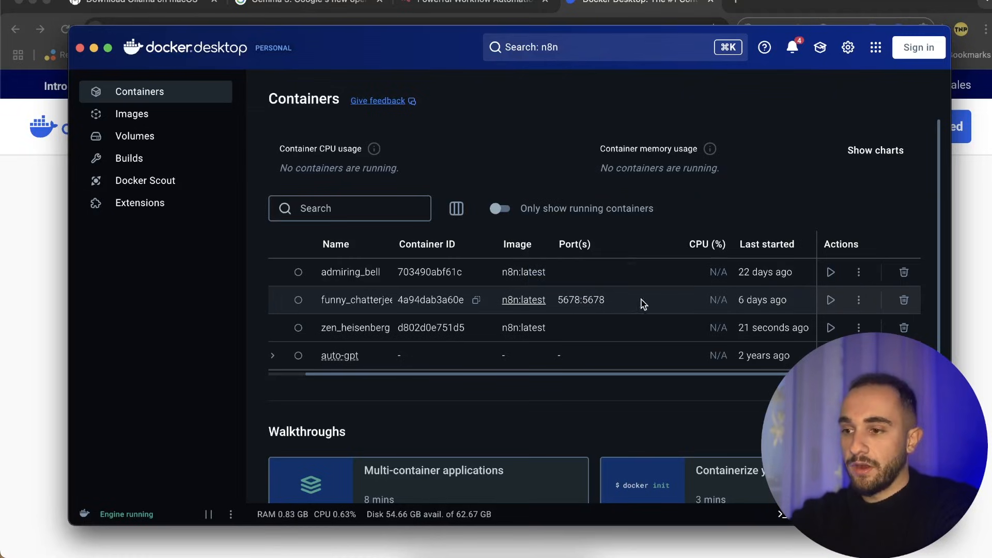
- Start the n8n:latest container that publishes port 5678:5678
{"action": "left_click", "coordinate": [830, 300]}
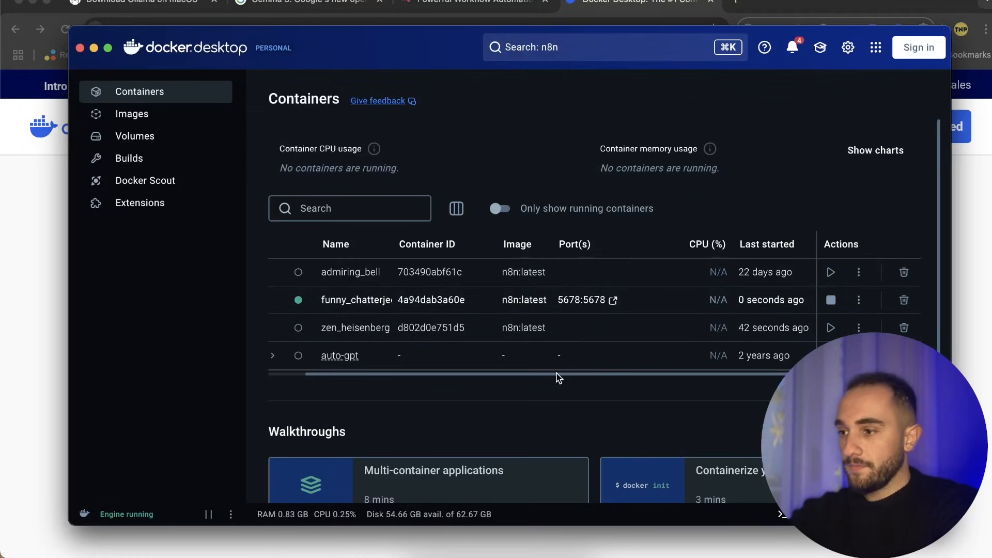
{"action": "mouse_move", "coordinate": [582, 300]}
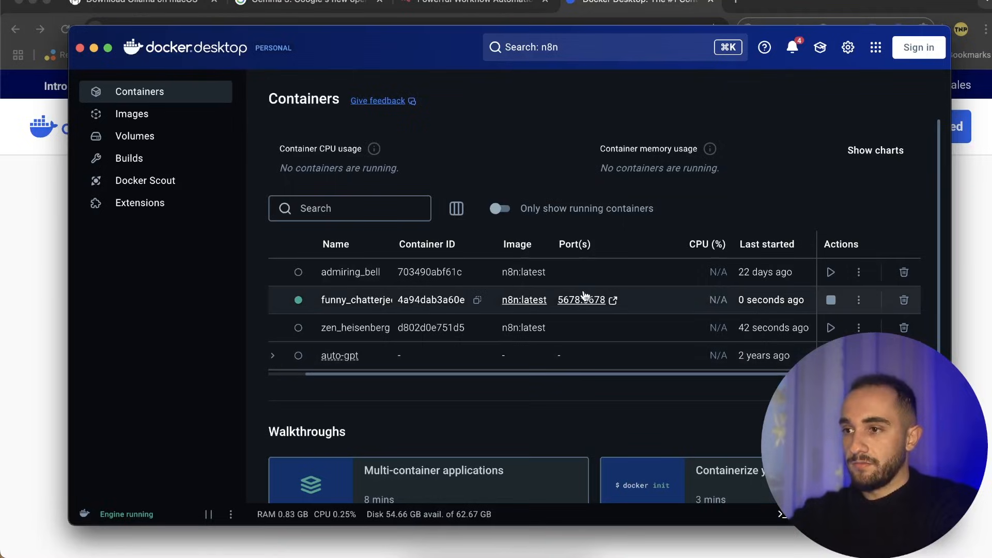
{"action": "mouse_move", "coordinate": [582, 300]}
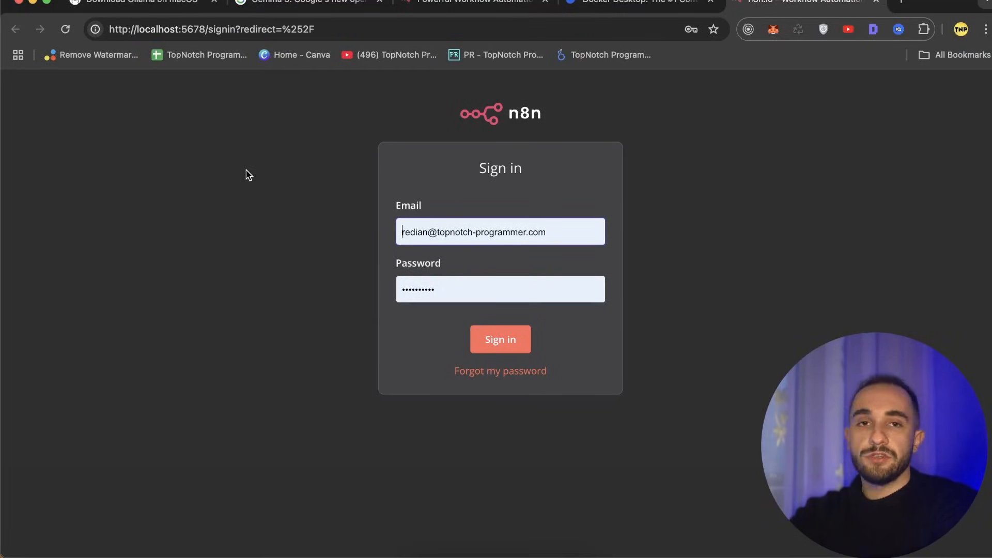
{"action": "mouse_move", "coordinate": [334, 304]}
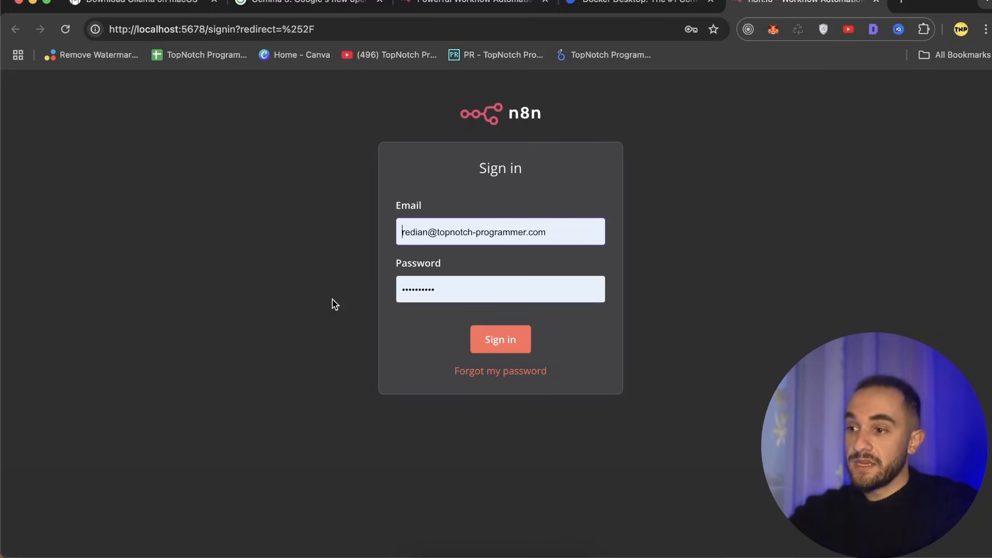
{"action": "mouse_move", "coordinate": [426, 340]}
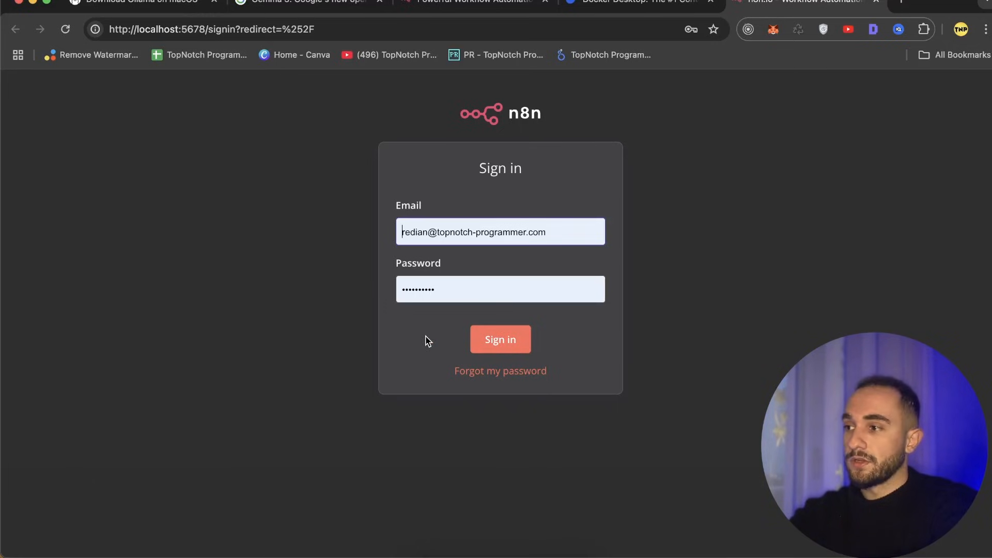
- Sign in to the local n8n instance at localhost:5678 with the prefilled credentials
{"action": "left_click", "coordinate": [500, 339]}
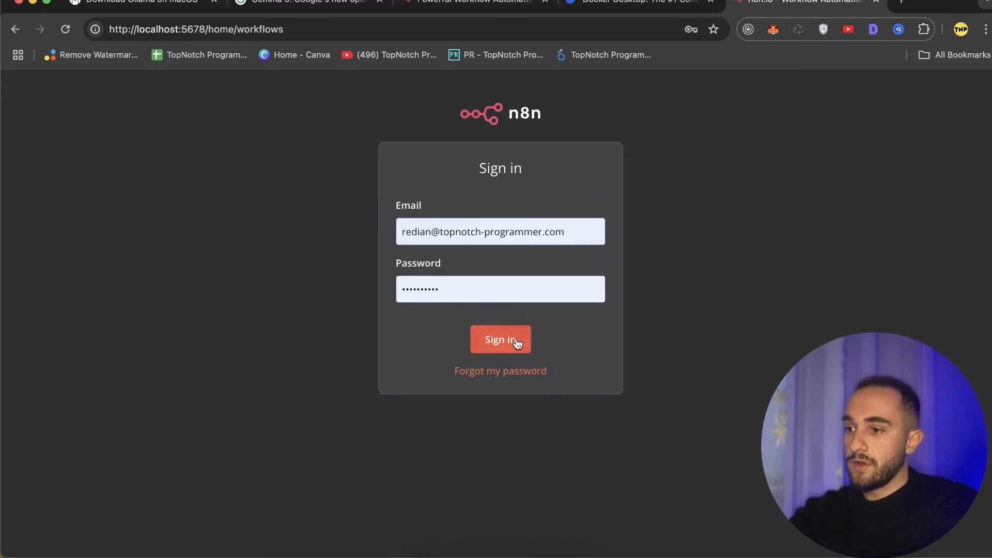
{"action": "left_click", "coordinate": [500, 339]}
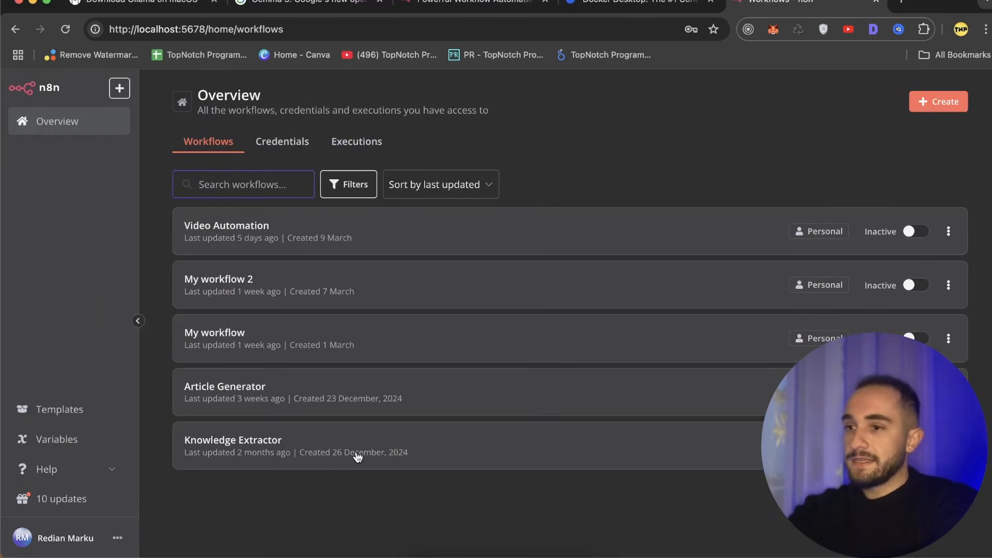
{"action": "mouse_move", "coordinate": [639, 163]}
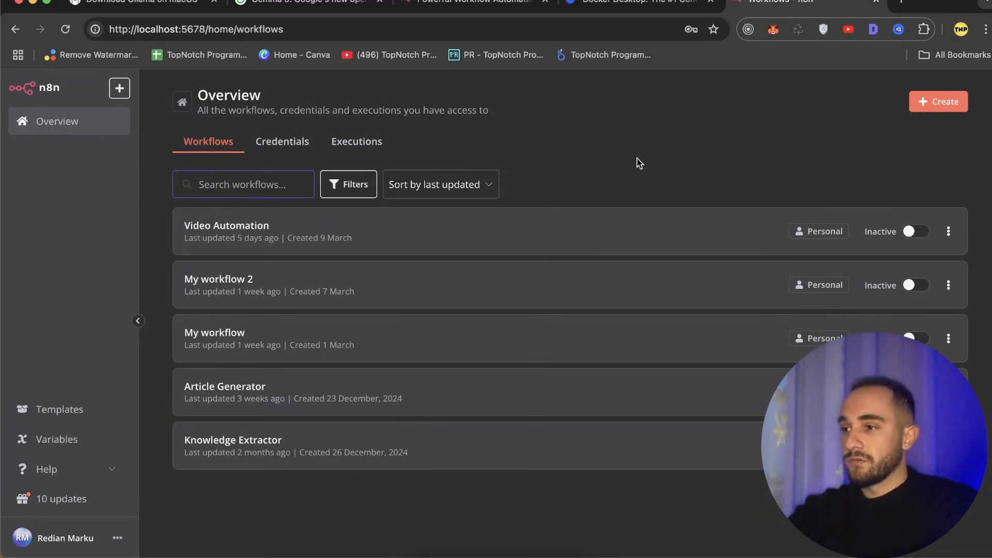
- Create a new workflow with a chat message trigger connected to an AI Agent node
{"action": "left_click", "coordinate": [938, 101]}
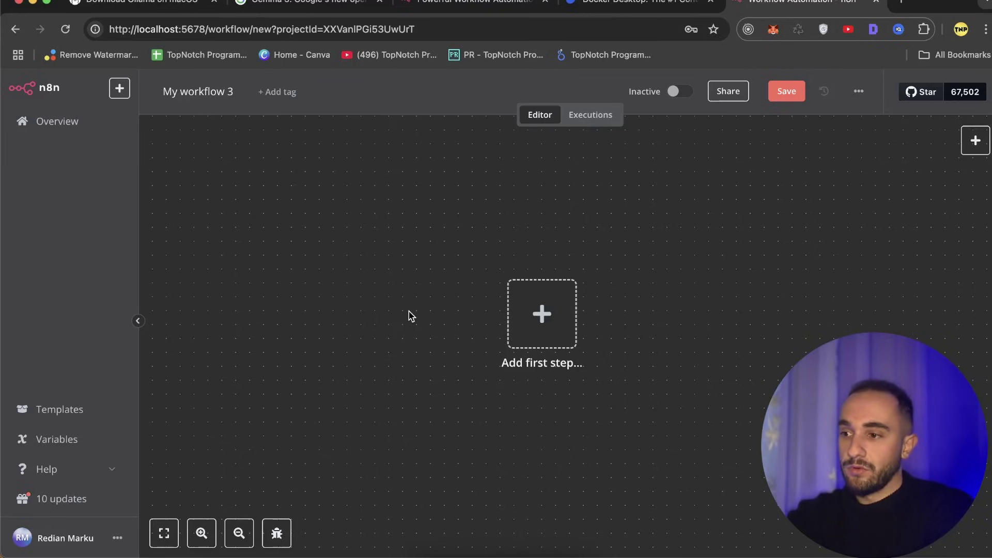
{"action": "mouse_move", "coordinate": [540, 314]}
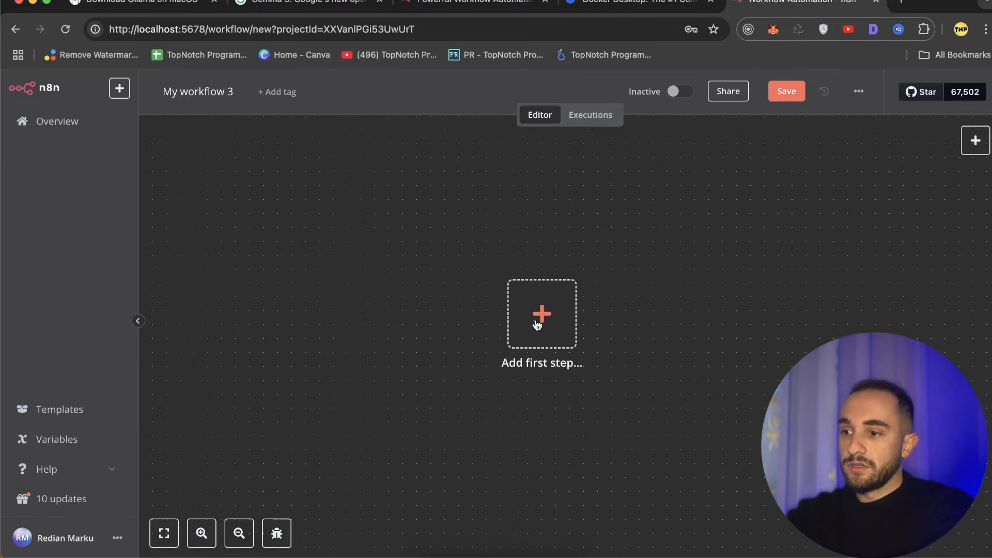
{"action": "left_click", "coordinate": [540, 314]}
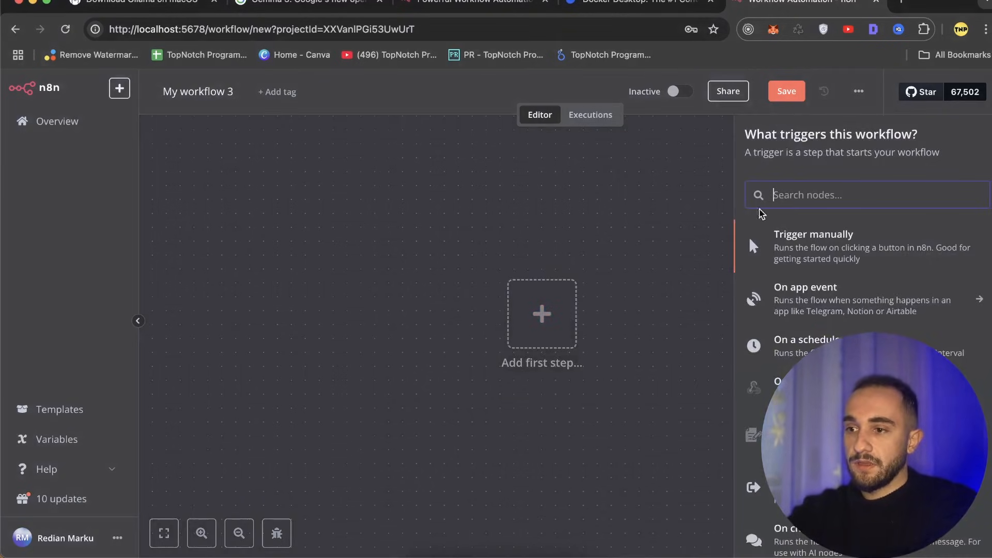
{"action": "type", "text": "ai"}
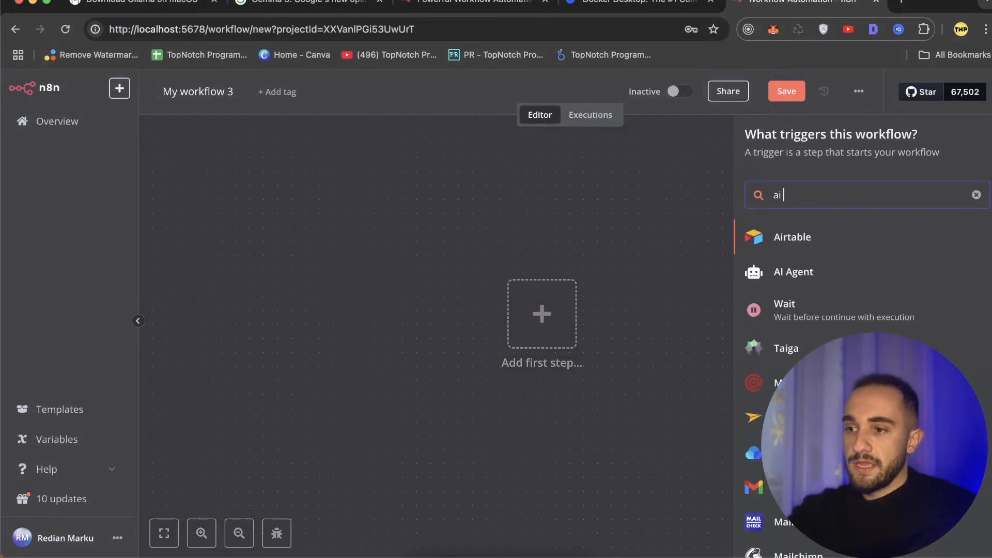
{"action": "left_click", "coordinate": [793, 271]}
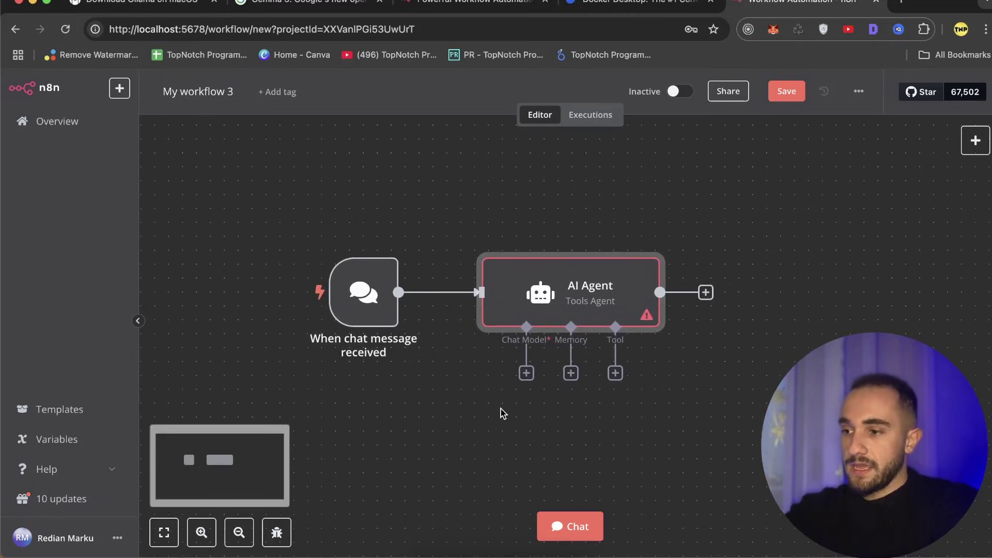
{"action": "left_click", "coordinate": [202, 533]}
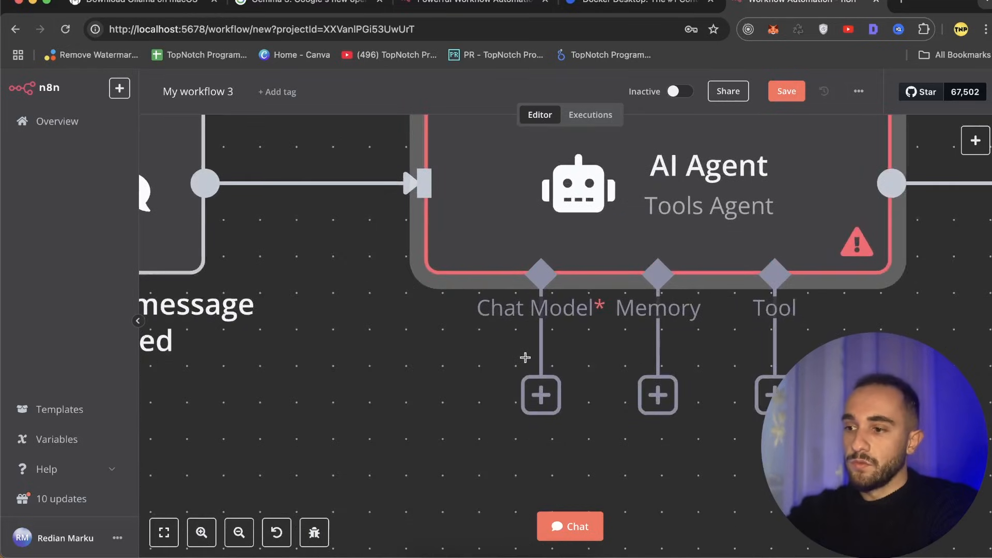
{"action": "mouse_move", "coordinate": [513, 329]}
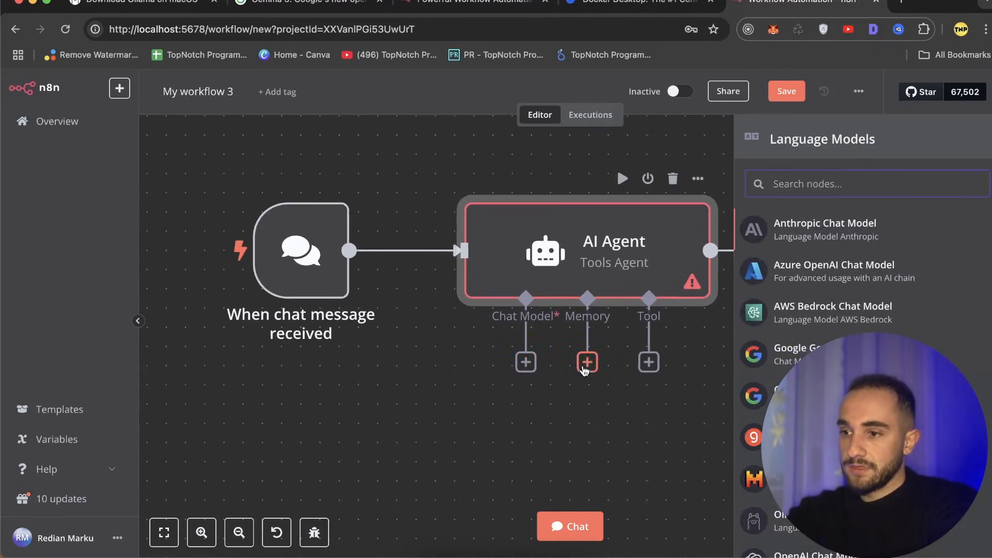
- Attach an Ollama Chat Model to the agent and begin a new Ollama credential
{"action": "type", "text": "olla"}
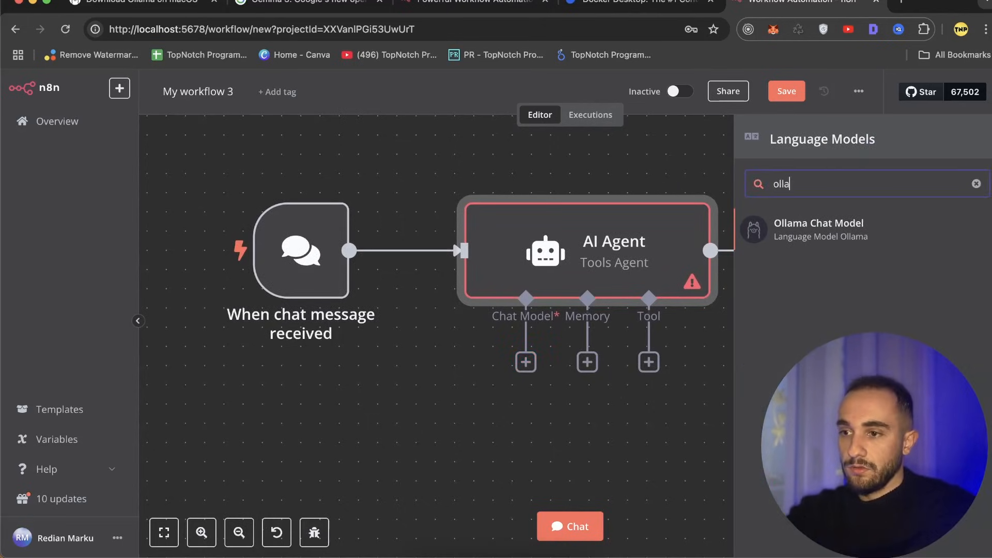
{"action": "left_click", "coordinate": [818, 230]}
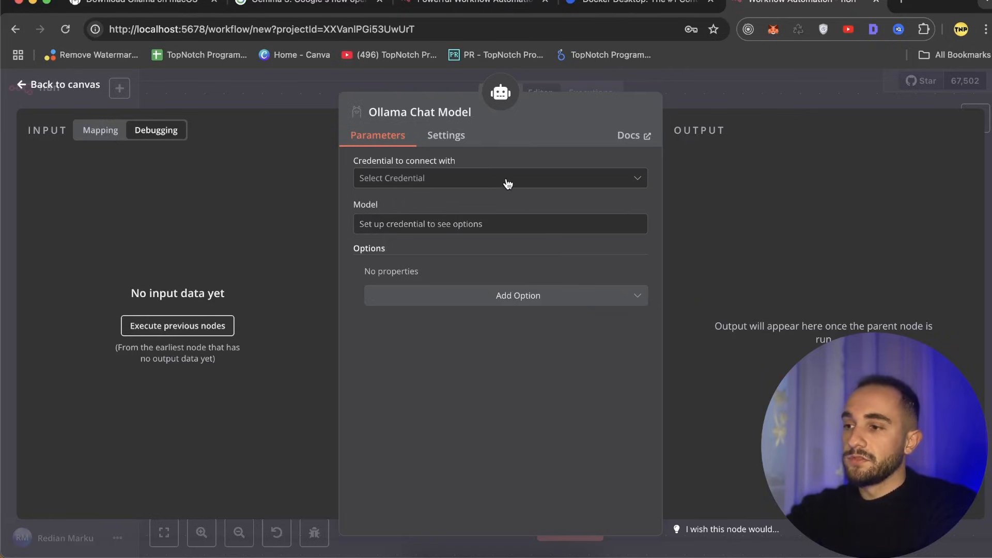
{"action": "left_click", "coordinate": [500, 178]}
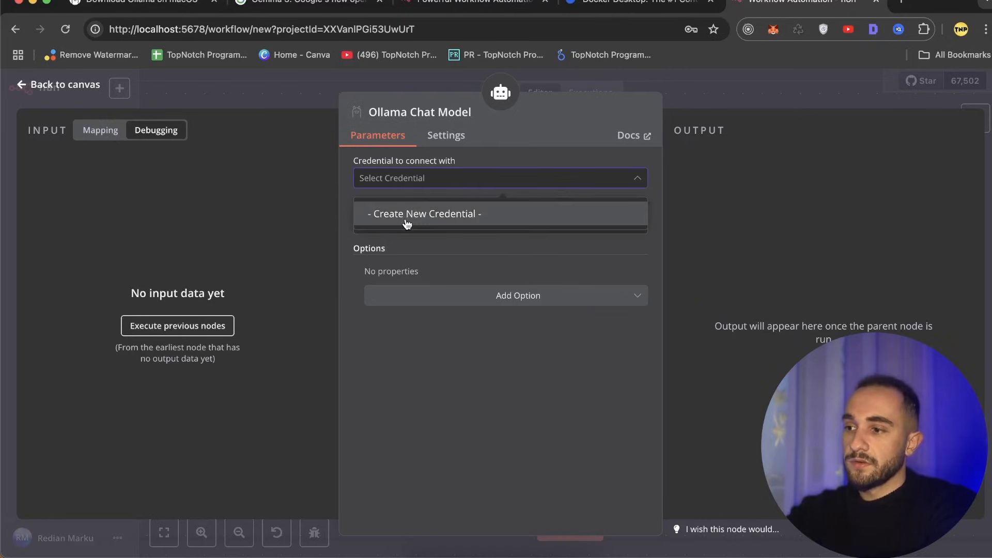
{"action": "left_click", "coordinate": [425, 213]}
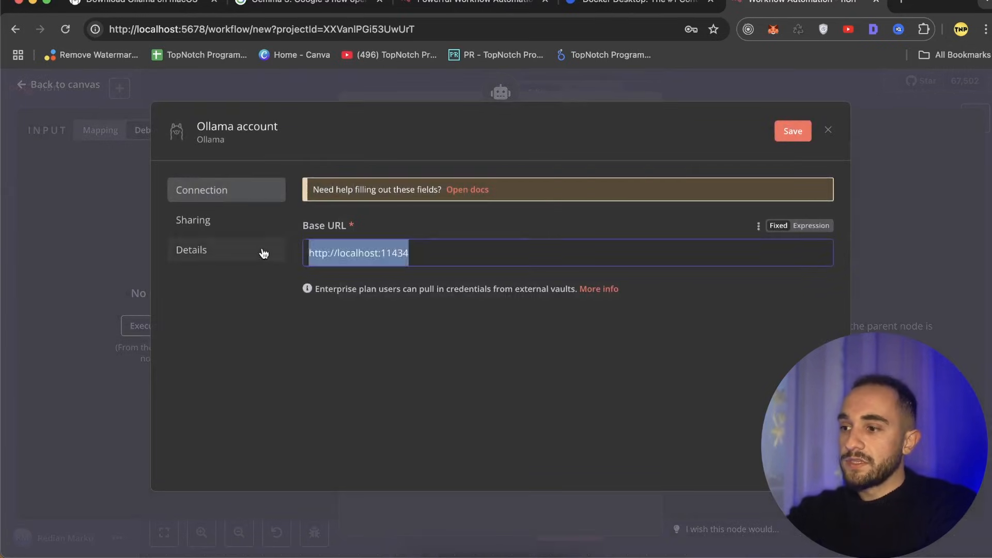
{"action": "left_click", "coordinate": [421, 253]}
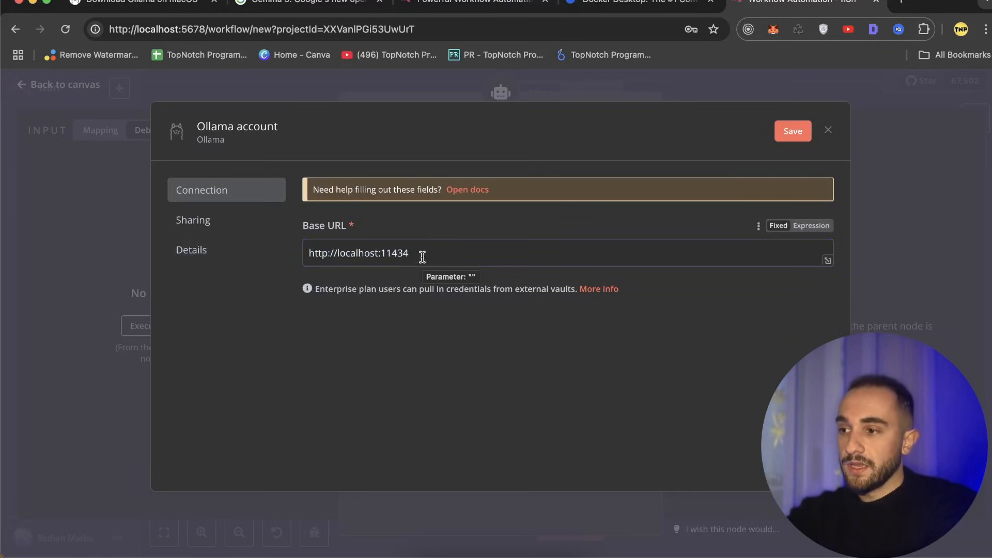
{"action": "double_click", "coordinate": [393, 253]}
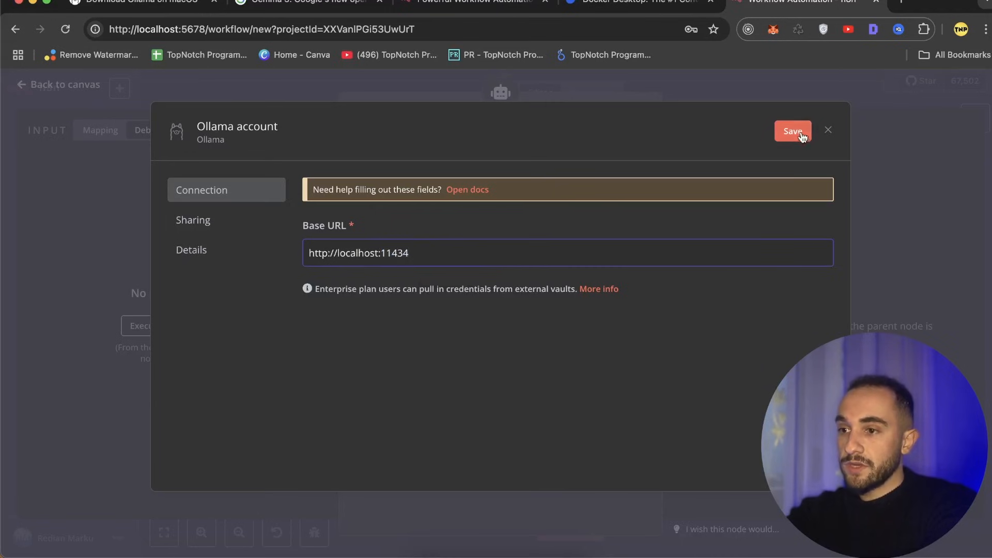
{"action": "left_click", "coordinate": [792, 131]}
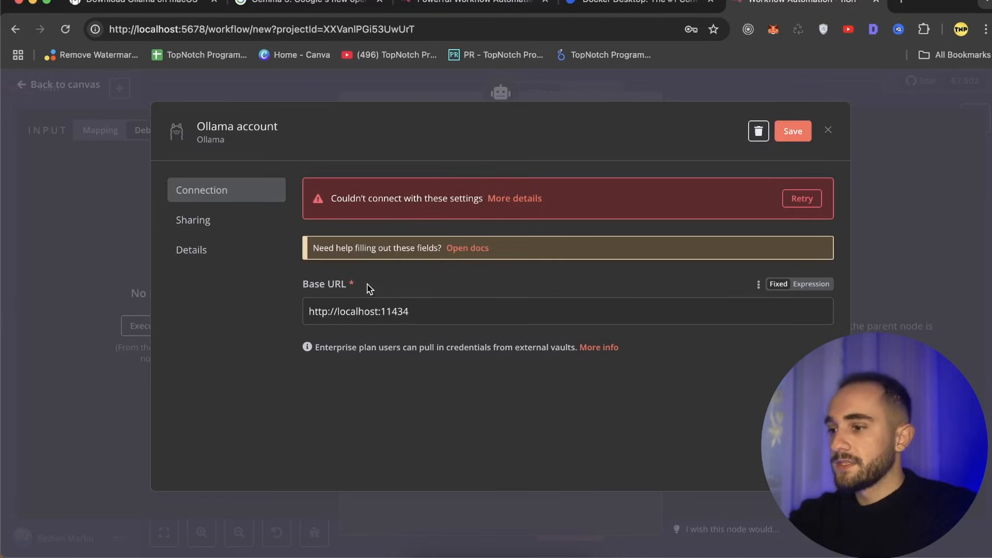
{"action": "double_click", "coordinate": [352, 312]}
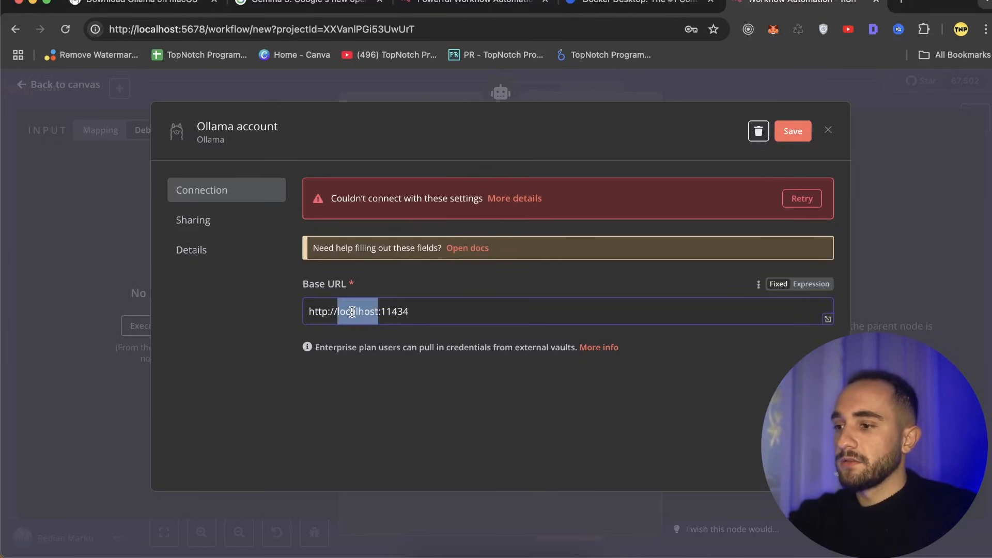
{"action": "type", "text": "host.docker.internal"}
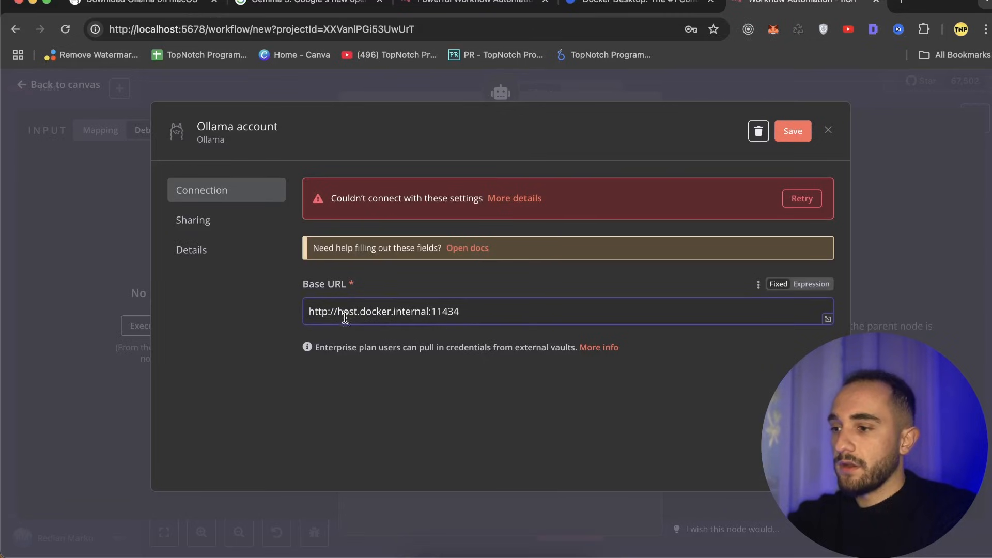
{"action": "mouse_move", "coordinate": [421, 303]}
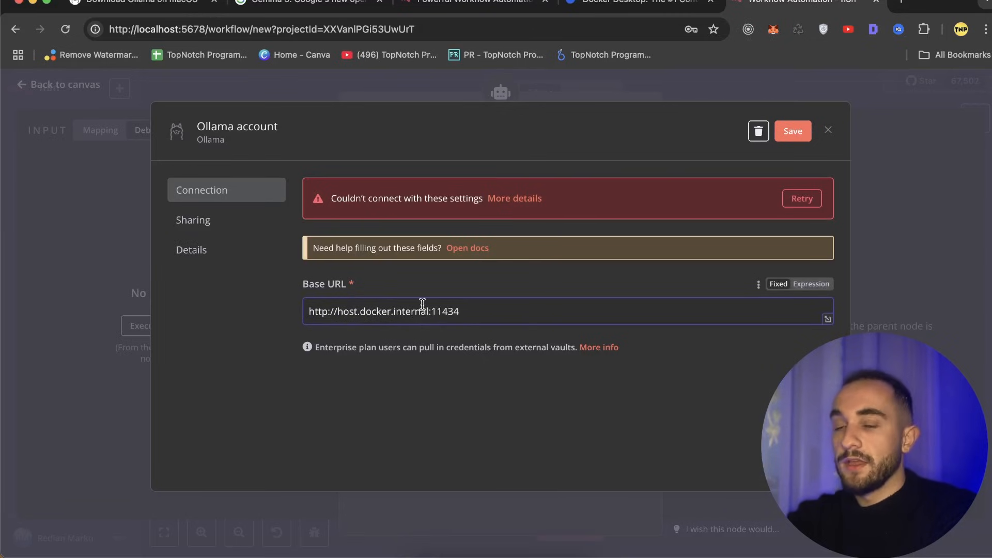
{"action": "mouse_move", "coordinate": [422, 311]}
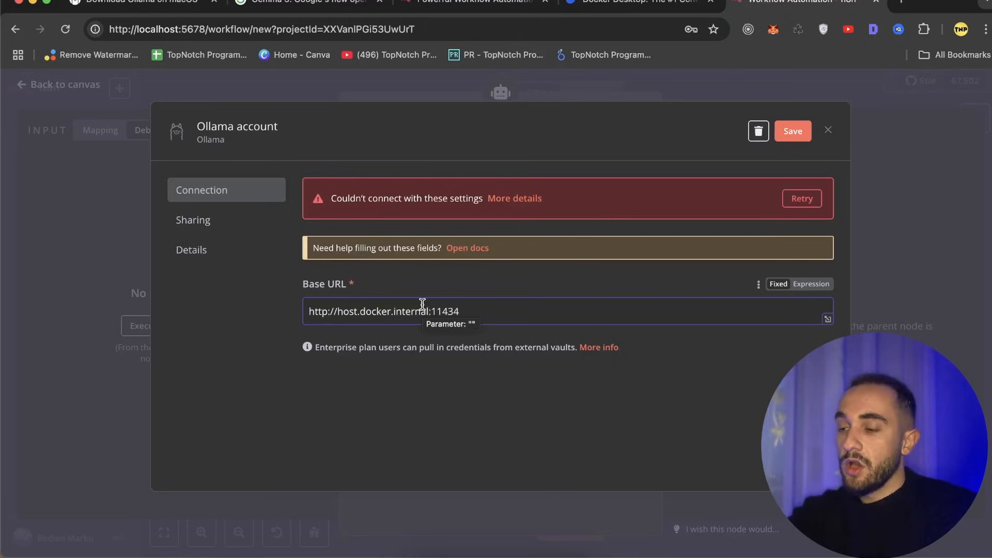
{"action": "mouse_move", "coordinate": [387, 309]}
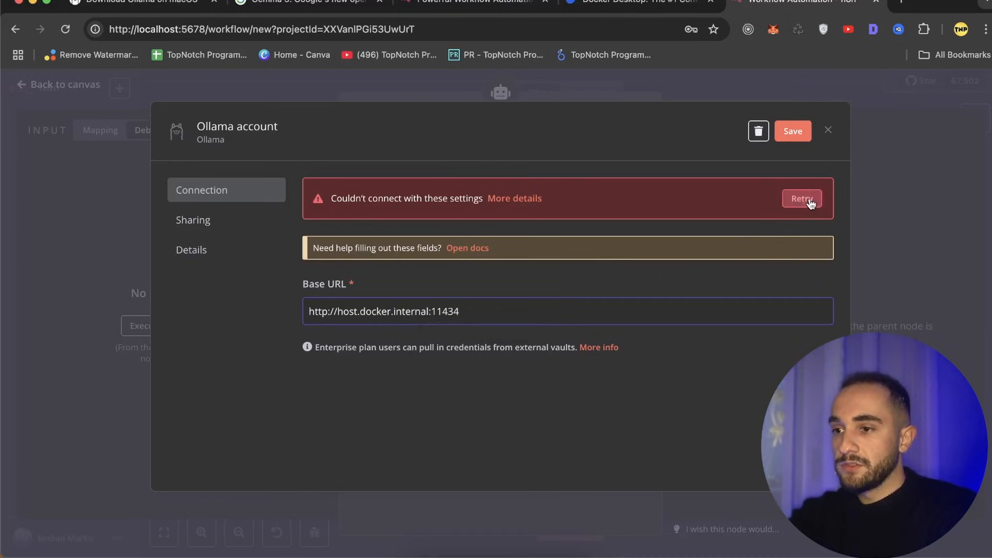
{"action": "left_click", "coordinate": [803, 199]}
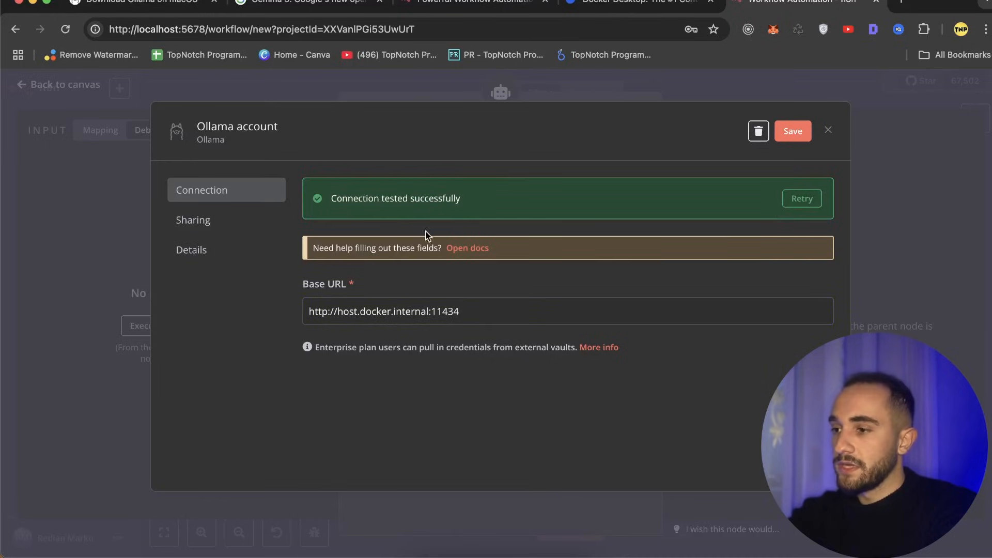
{"action": "mouse_move", "coordinate": [802, 117]}
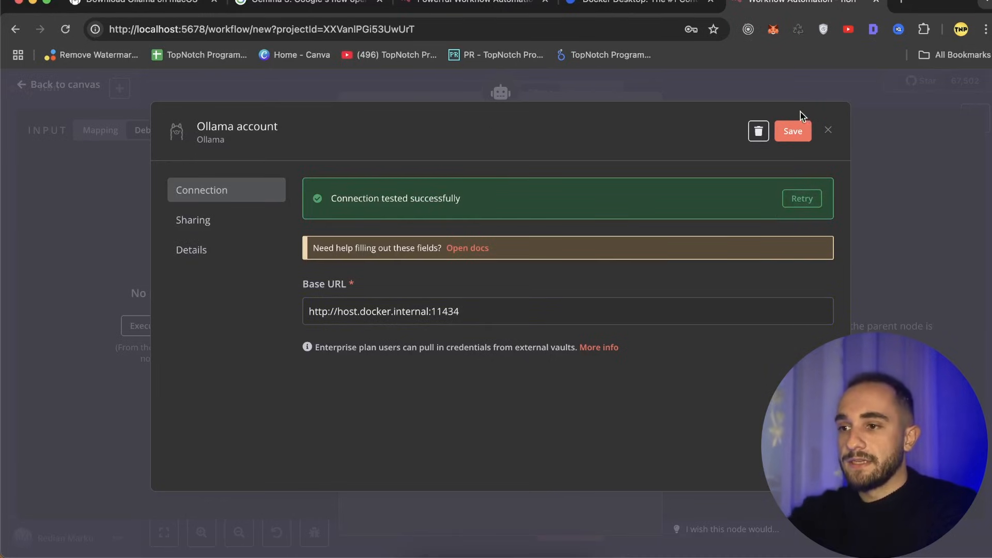
{"action": "left_click", "coordinate": [793, 131]}
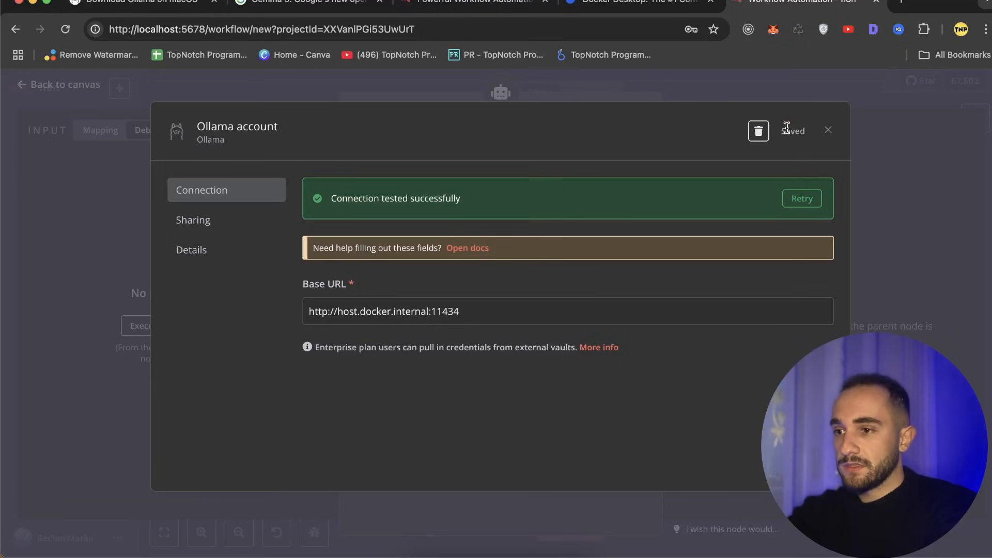
{"action": "left_click", "coordinate": [828, 131]}
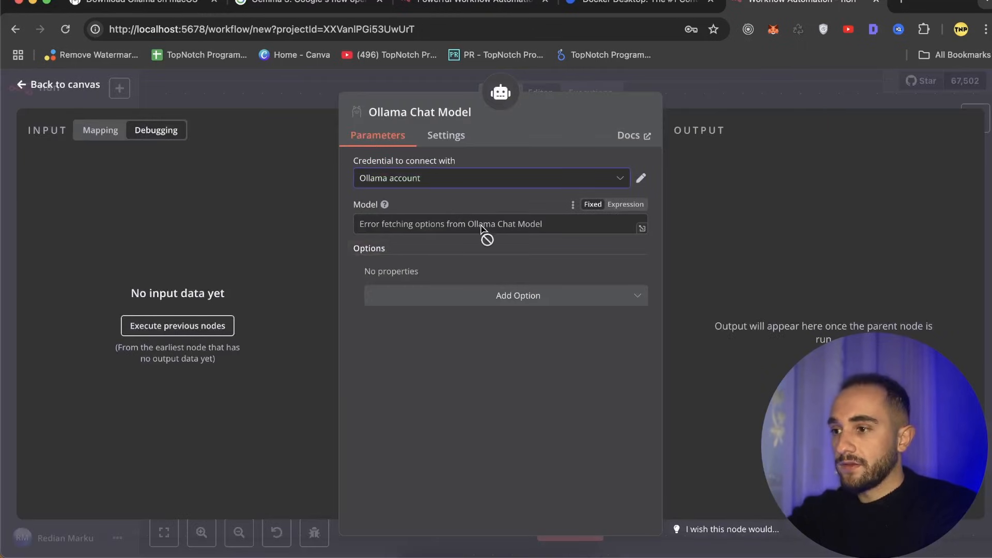
- Use the Ollama account credential and set the chat model to gemma3:1b
{"action": "left_click", "coordinate": [491, 178]}
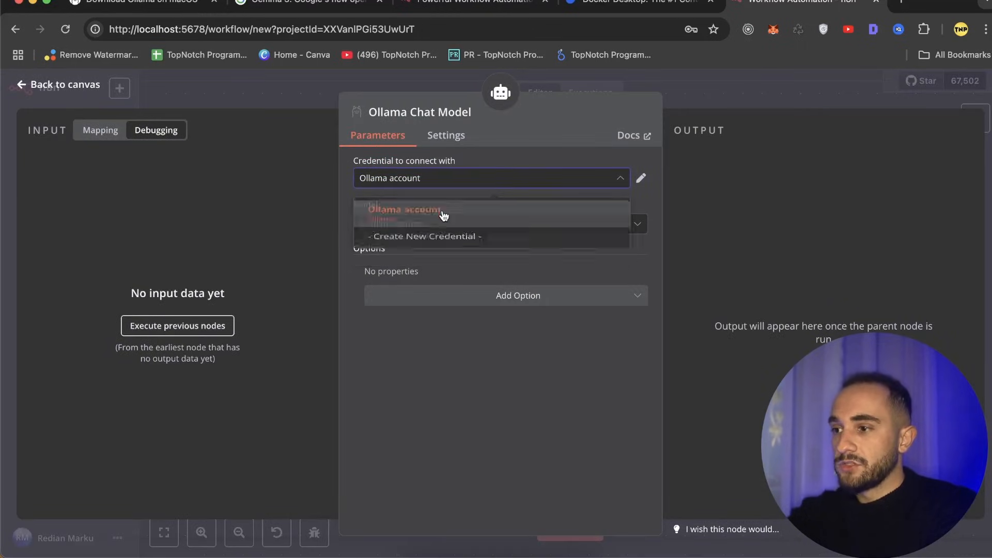
{"action": "left_click", "coordinate": [404, 208]}
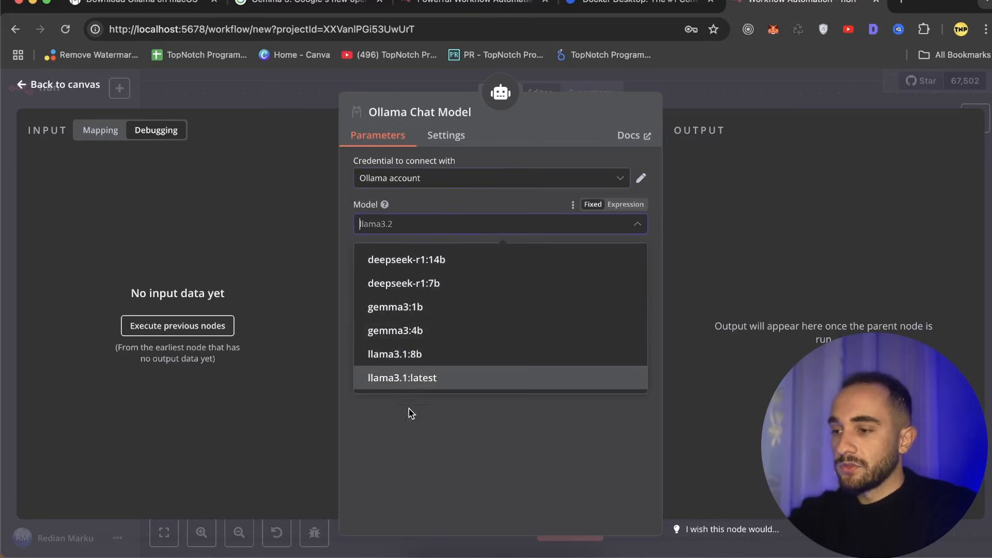
{"action": "mouse_move", "coordinate": [433, 307]}
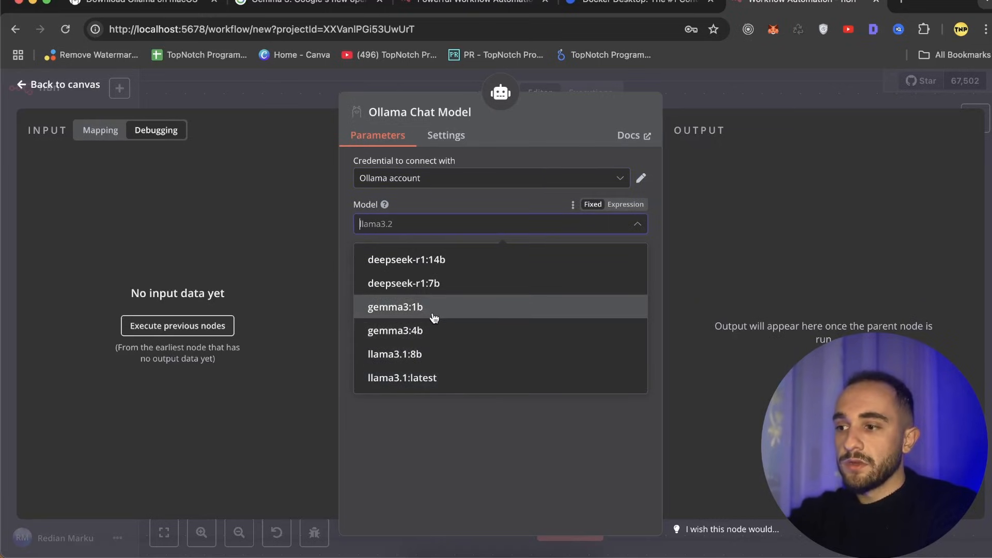
{"action": "left_click", "coordinate": [395, 307]}
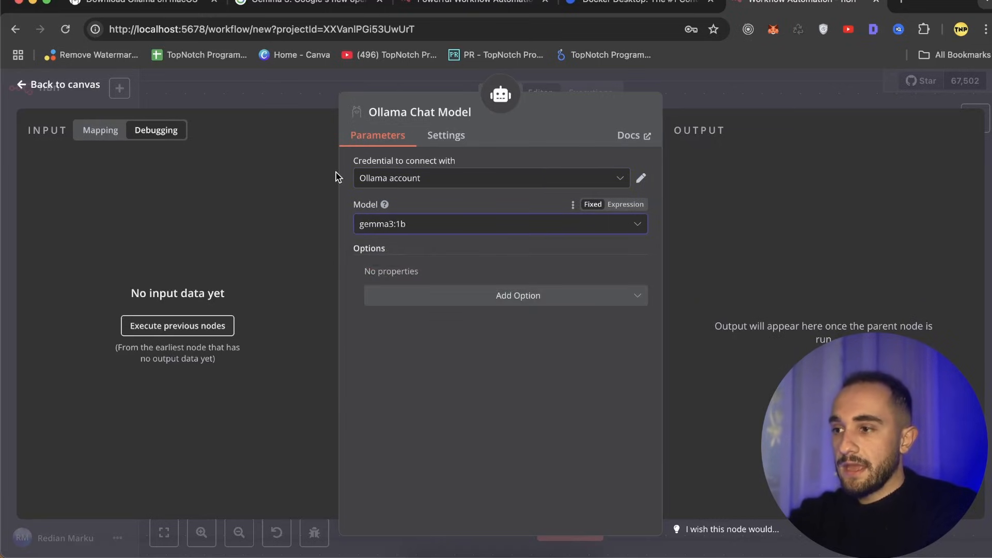
{"action": "left_click", "coordinate": [63, 84]}
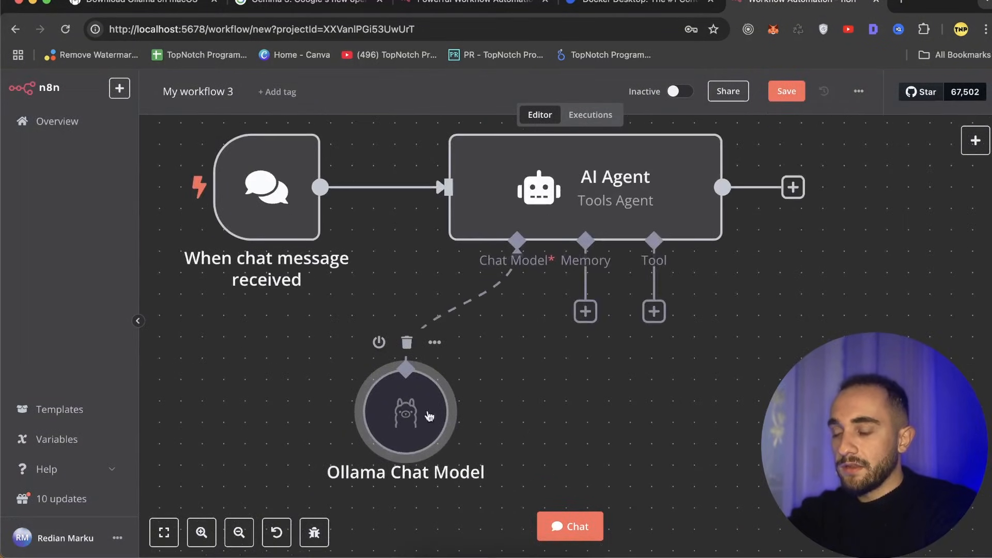
- Attach Window Buffer Memory to the AI Agent's memory input
{"action": "left_click", "coordinate": [584, 311]}
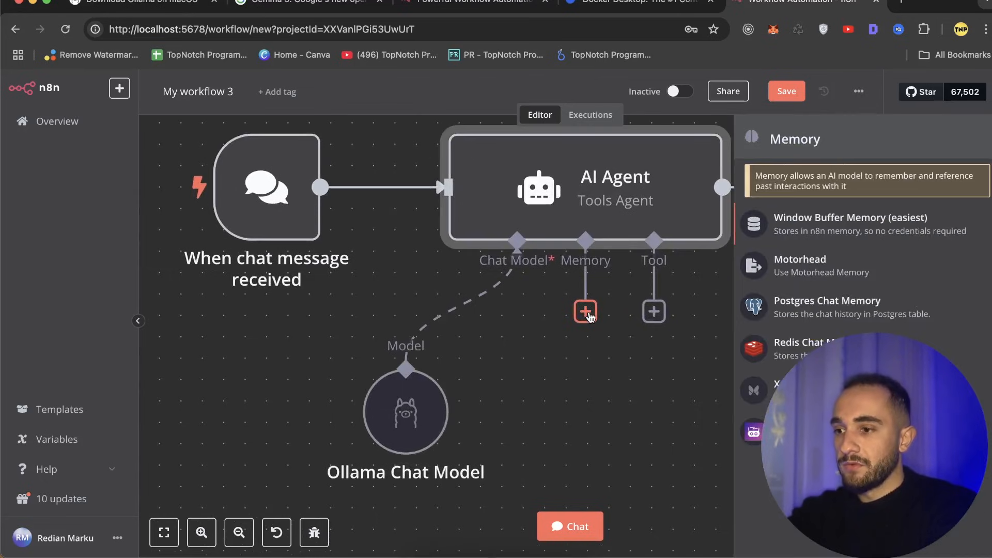
{"action": "mouse_move", "coordinate": [835, 231]}
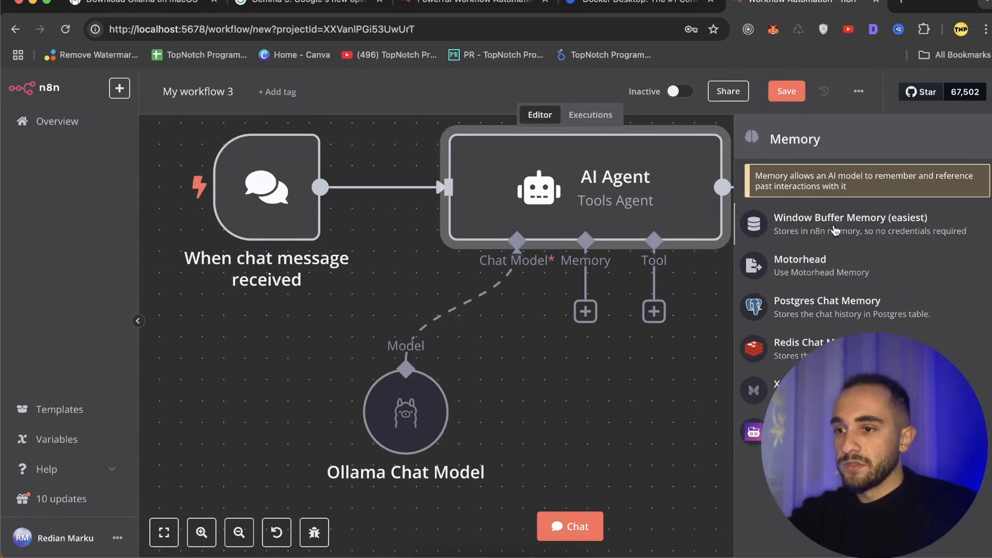
{"action": "left_click", "coordinate": [849, 217]}
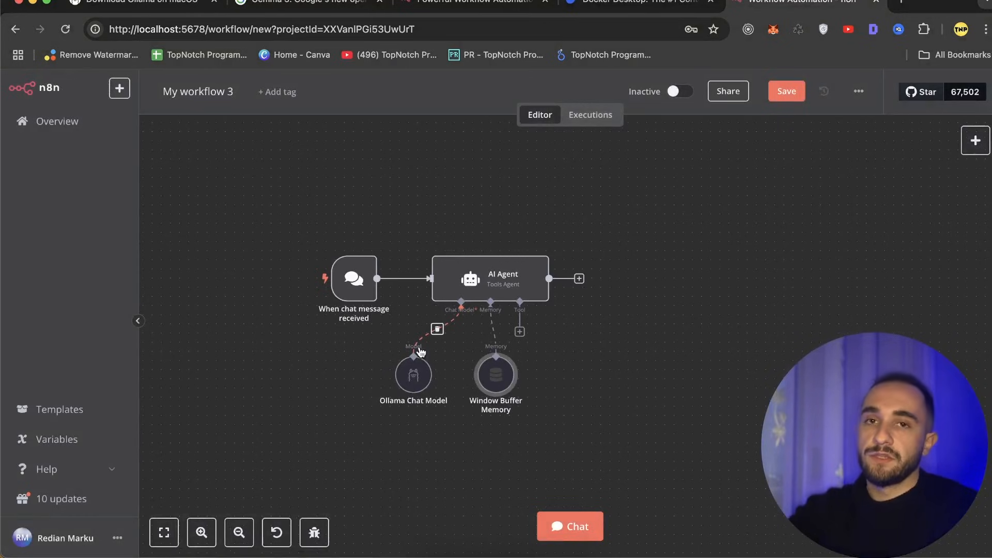
{"action": "mouse_move", "coordinate": [548, 478]}
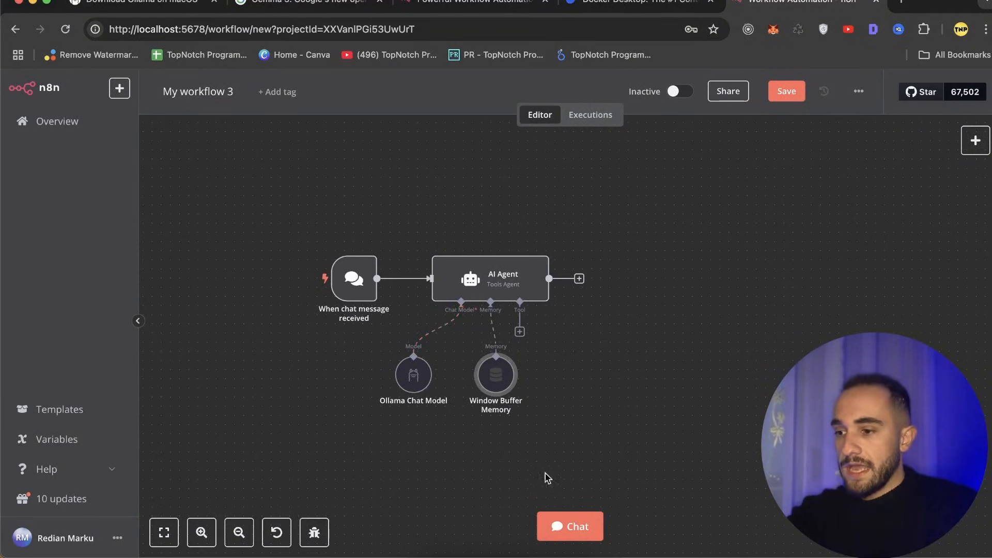
{"action": "left_click", "coordinate": [568, 526]}
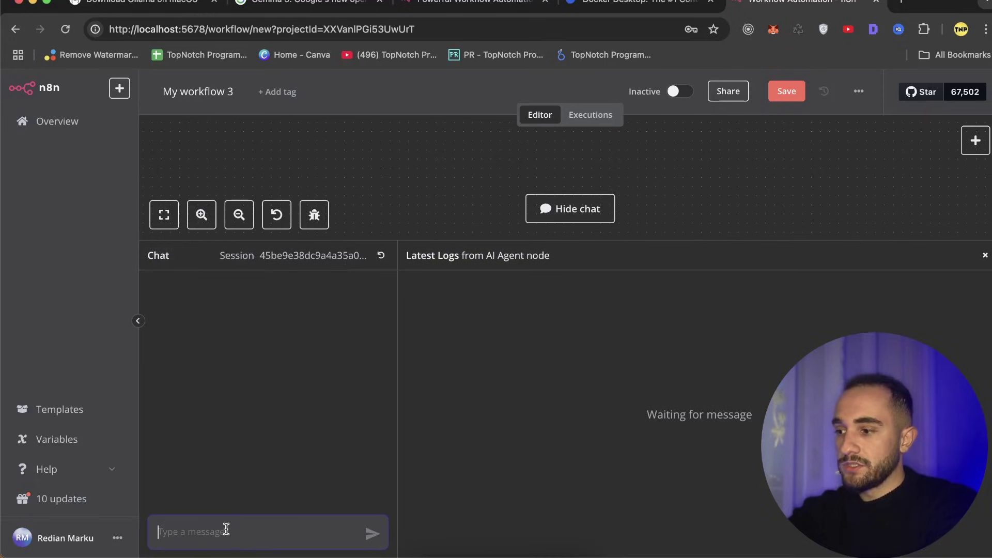
- Send 'hello' and then 'my name is topnotch' to the agent in the chat panel
{"action": "type", "text": "he"}
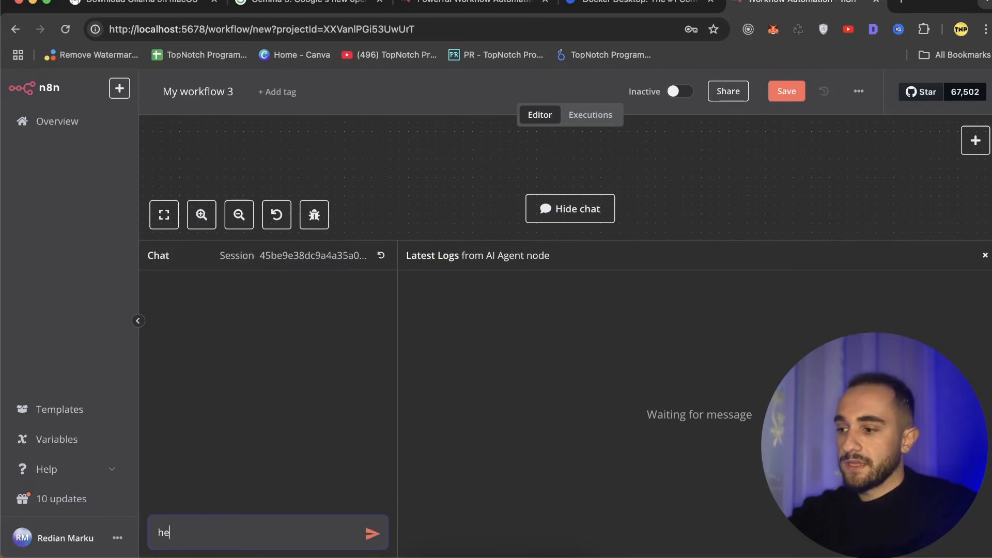
{"action": "left_click", "coordinate": [373, 534]}
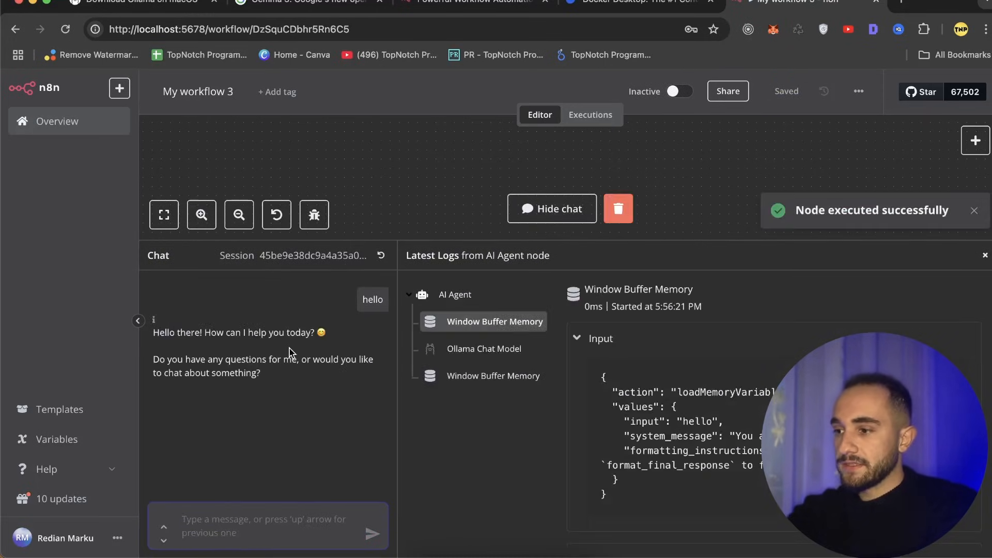
{"action": "mouse_move", "coordinate": [411, 444]}
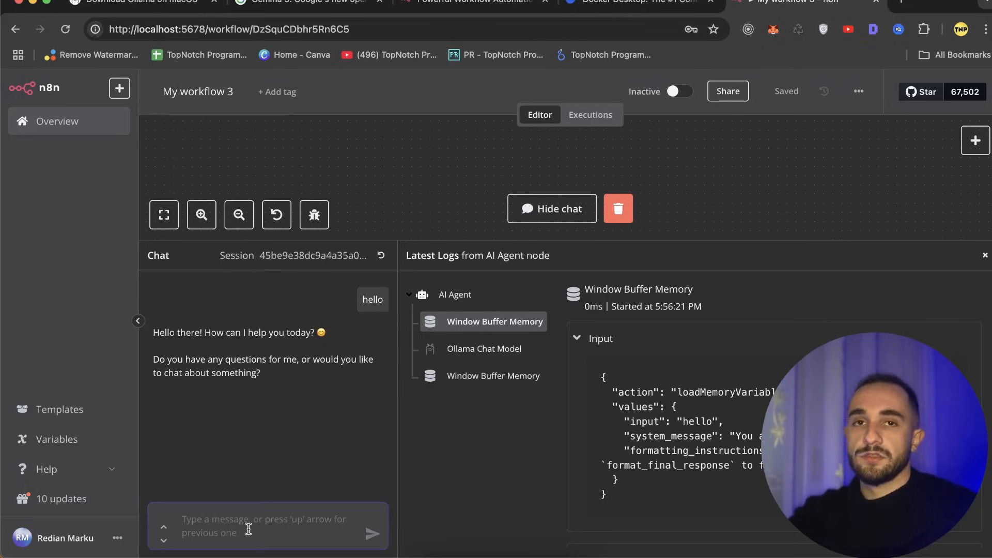
{"action": "type", "text": "m"}
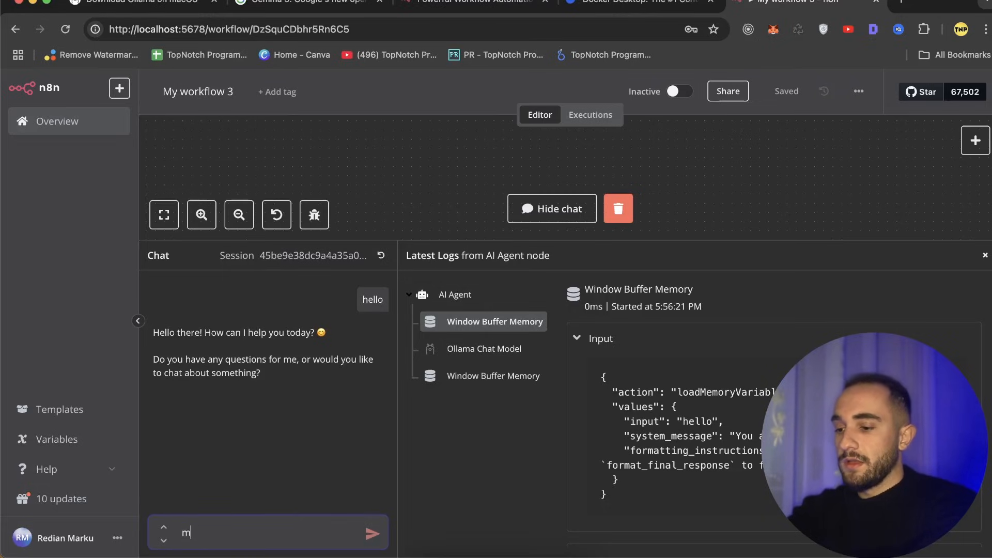
{"action": "type", "text": "my name is topn"}
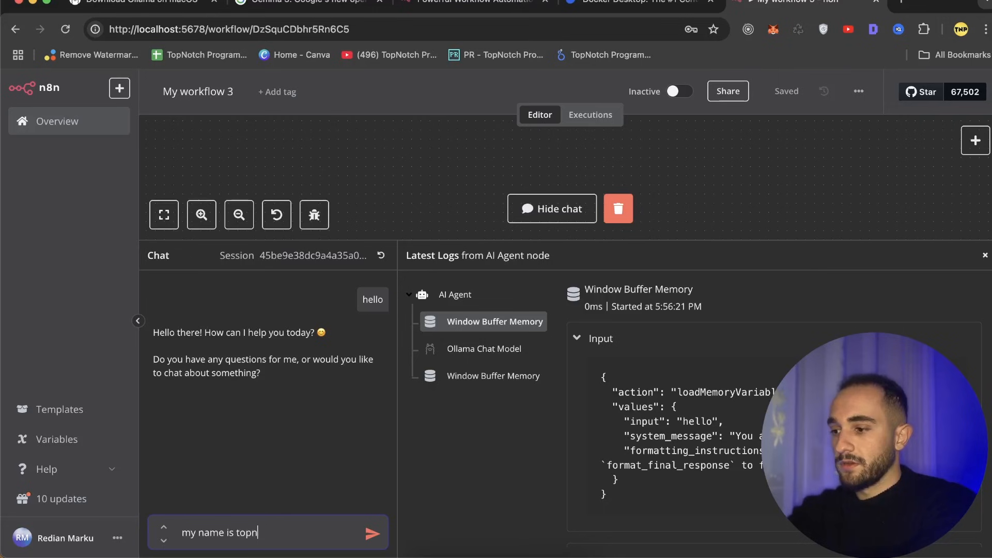
{"action": "left_click", "coordinate": [374, 532]}
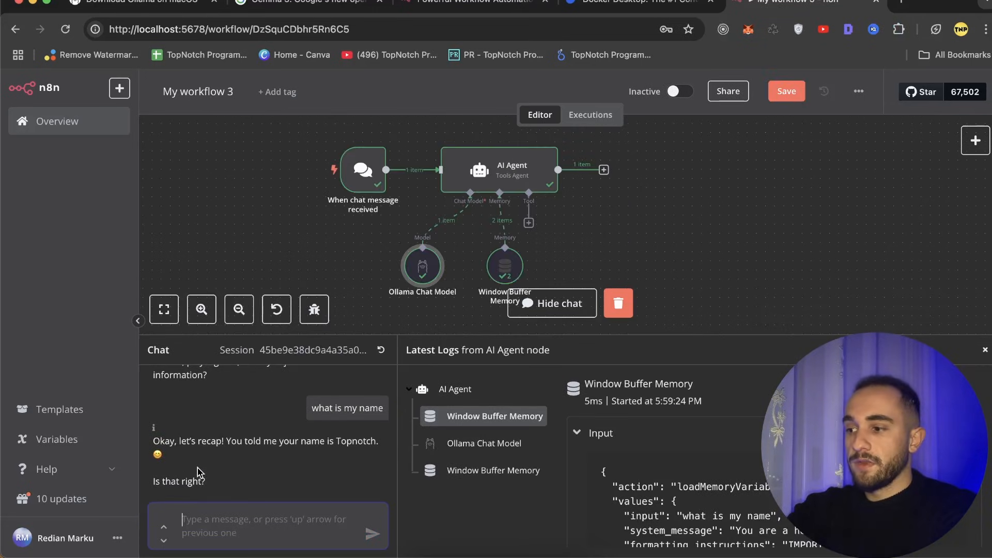